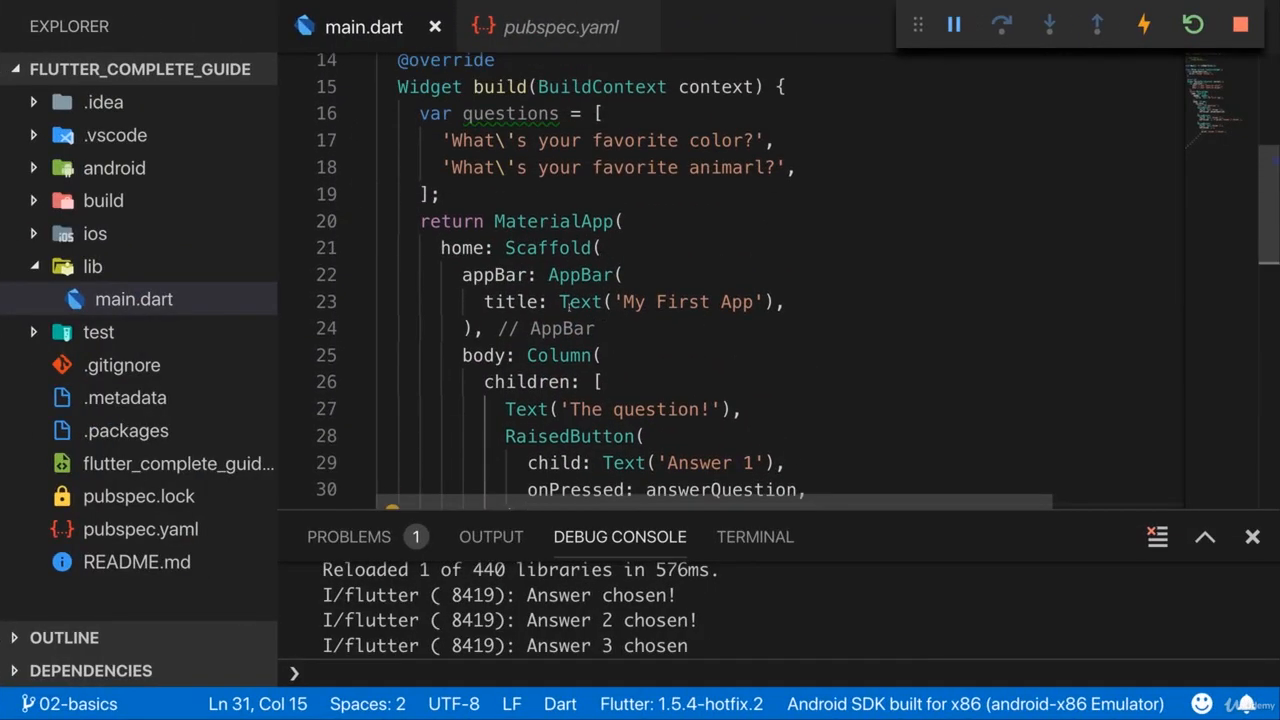
Replace 'The question!' in the body Text with questions followed by a dot.
double_click(635, 409)
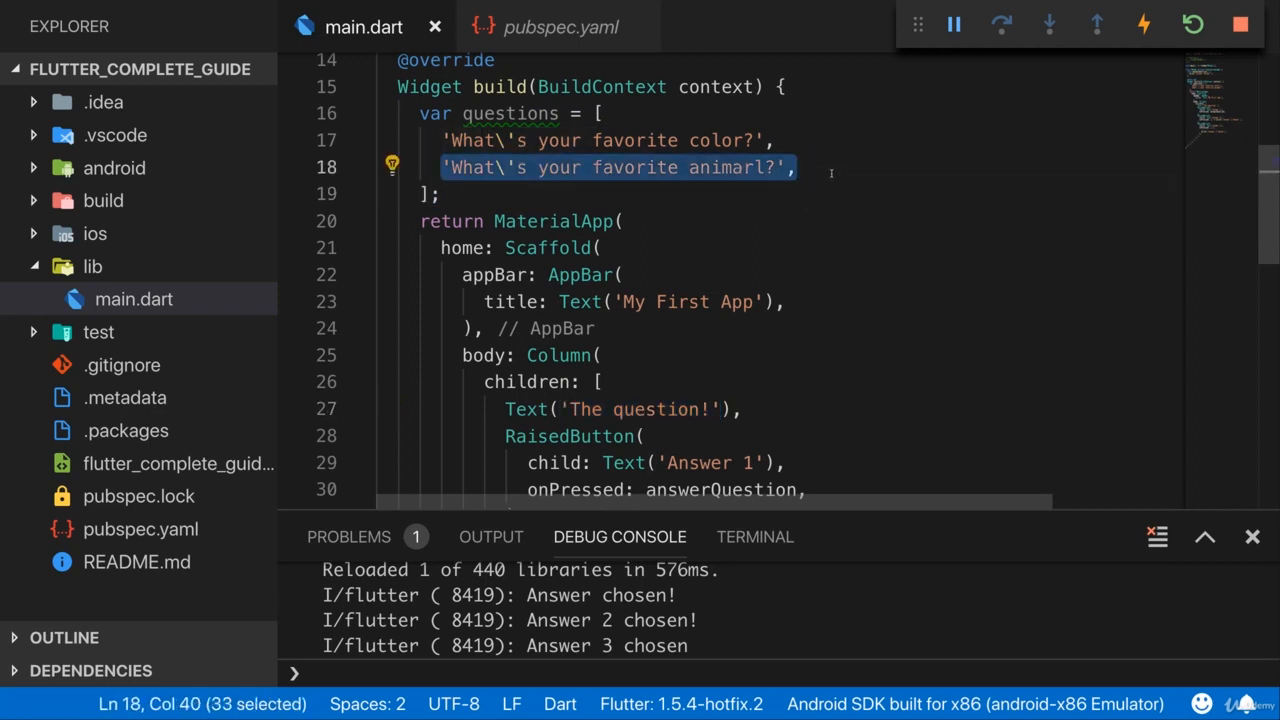
click(710, 409)
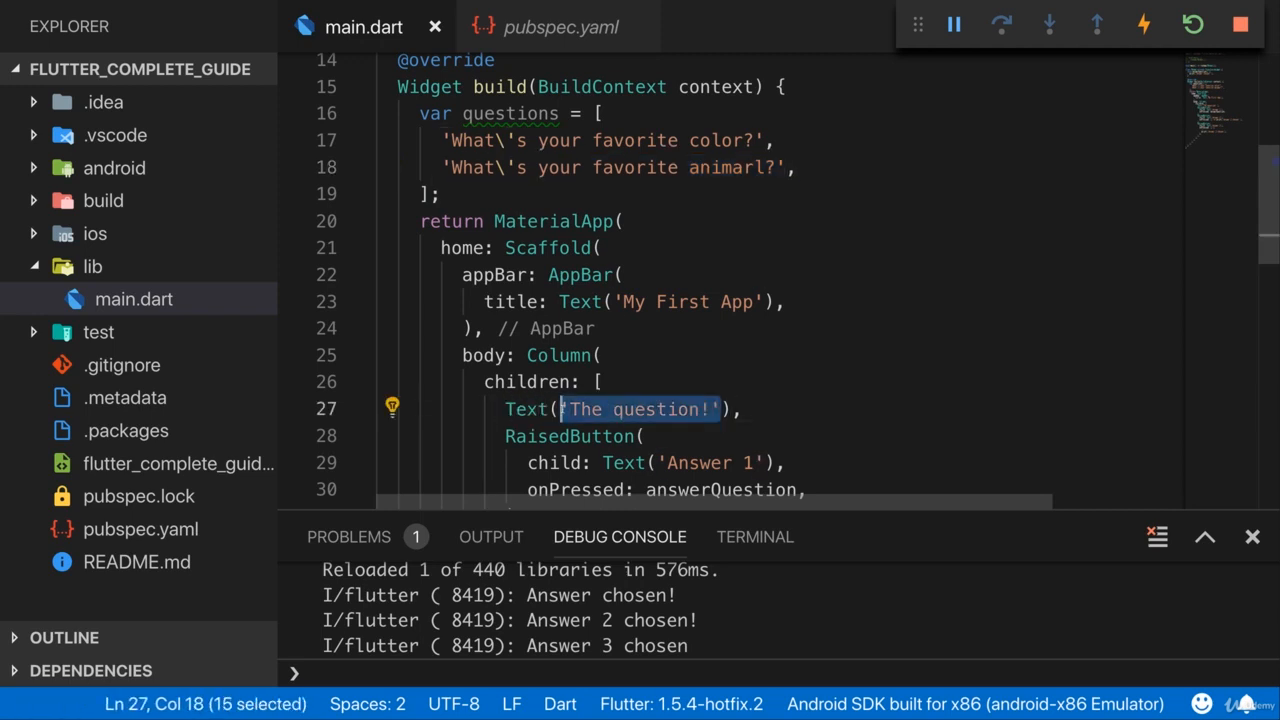
key(Delete)
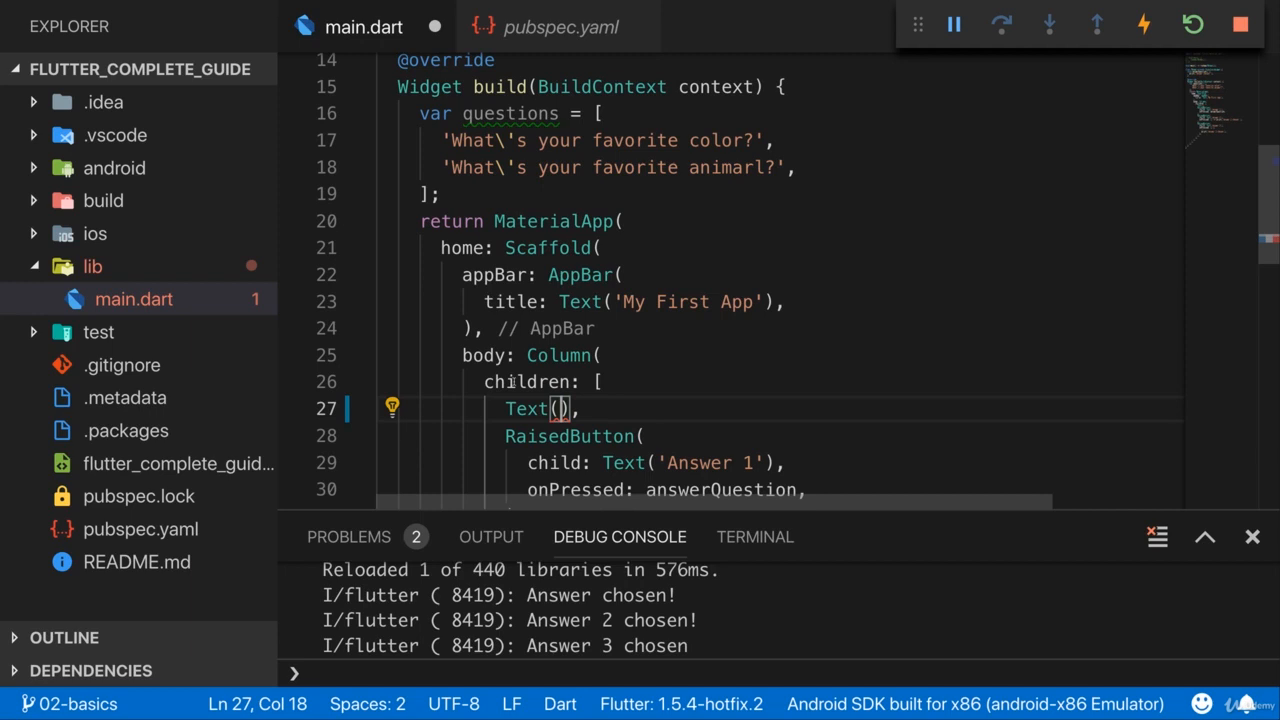
click(444, 140)
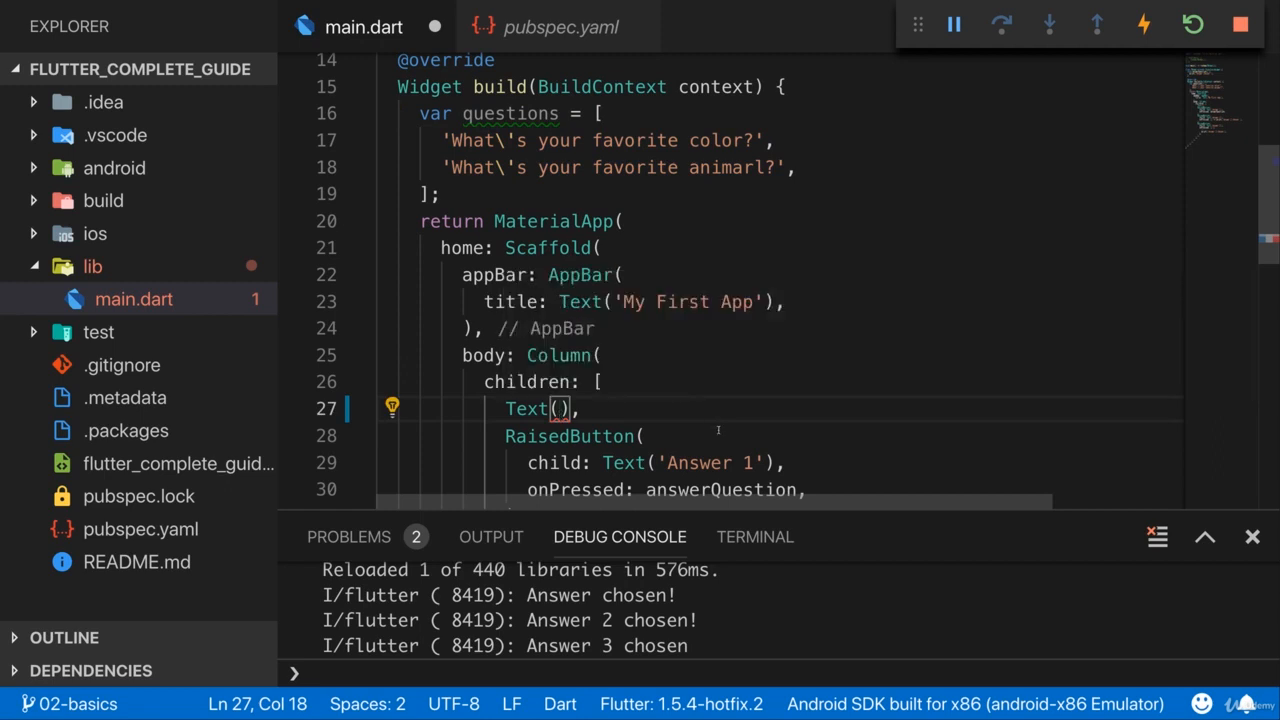
text(questions)
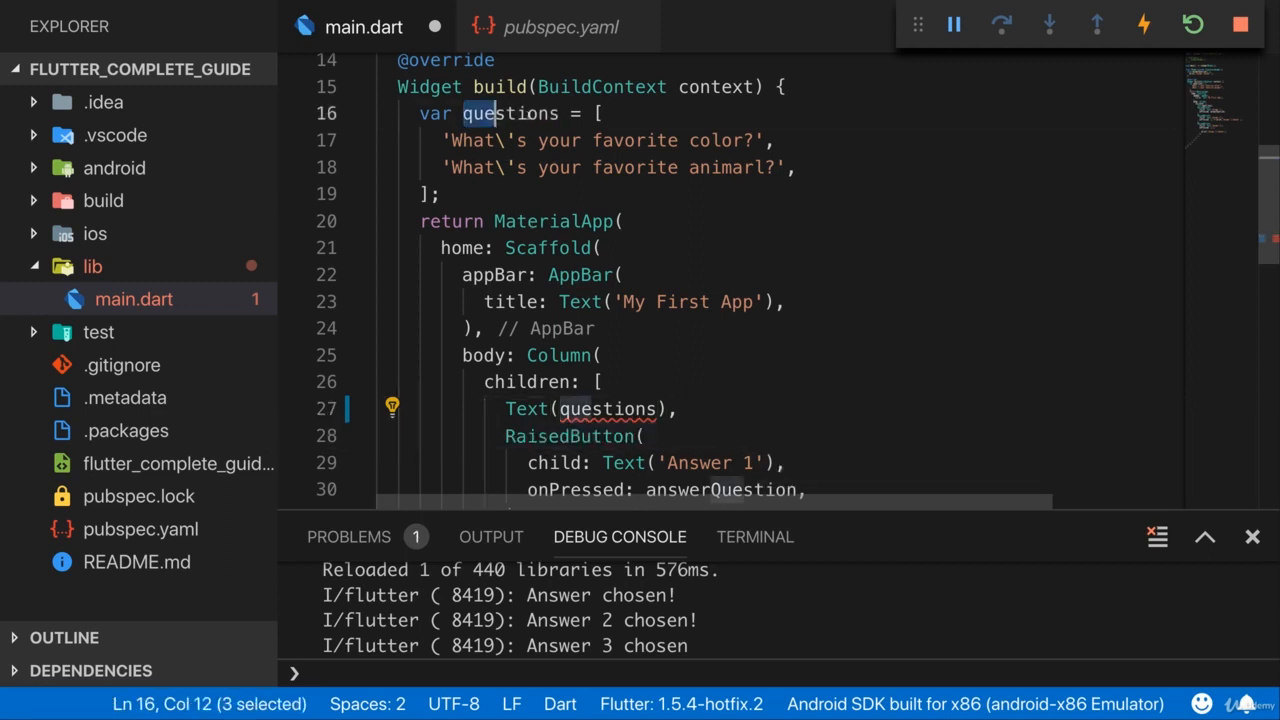
double_click(604, 408)
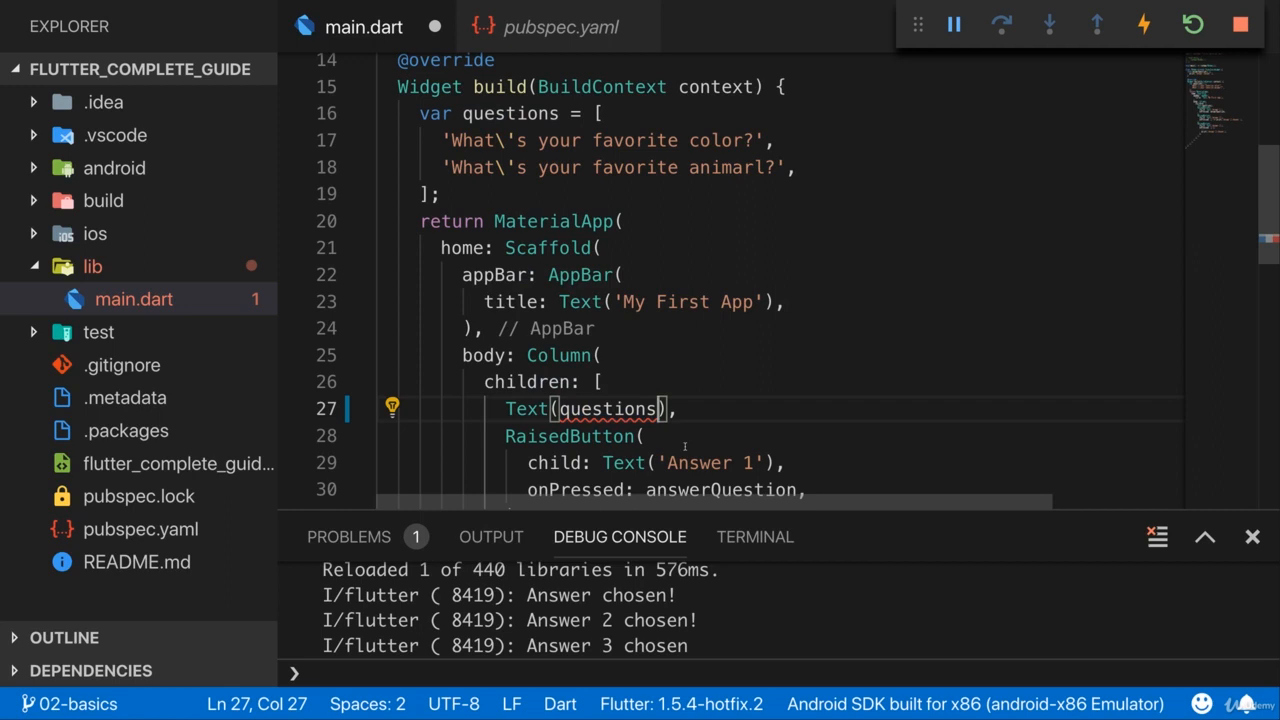
click(432, 140)
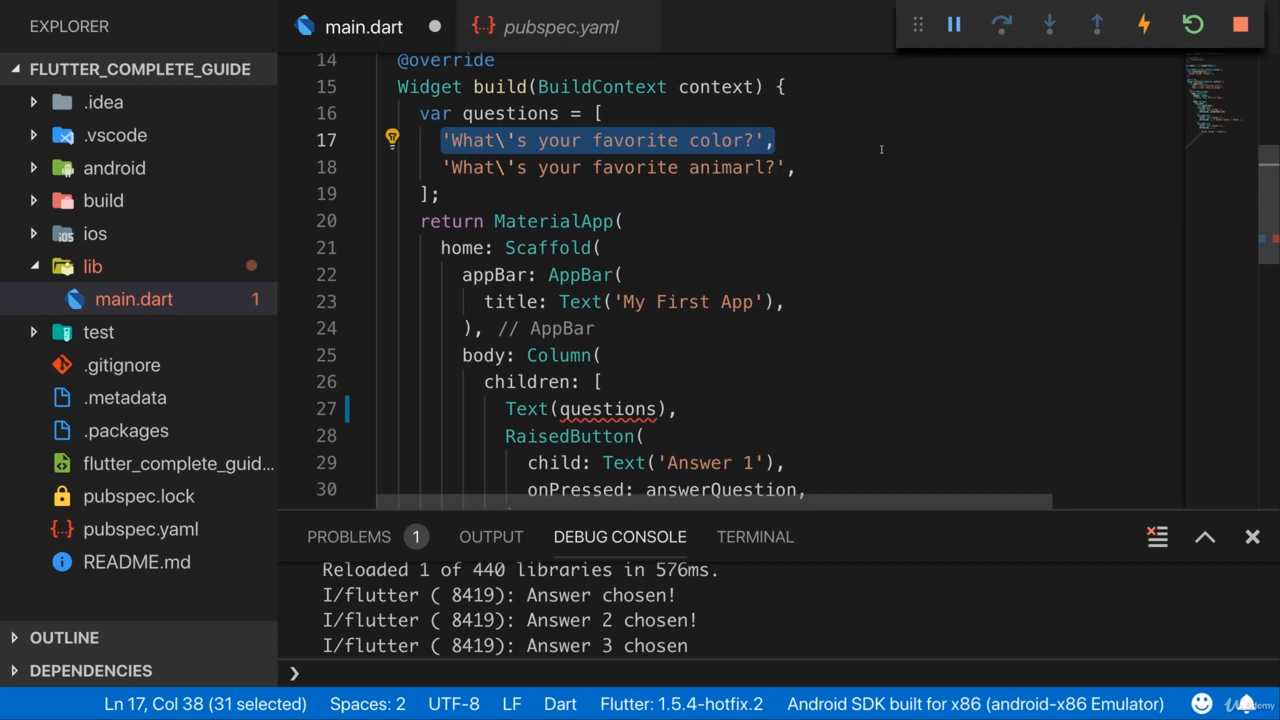
mouse_move(677, 290)
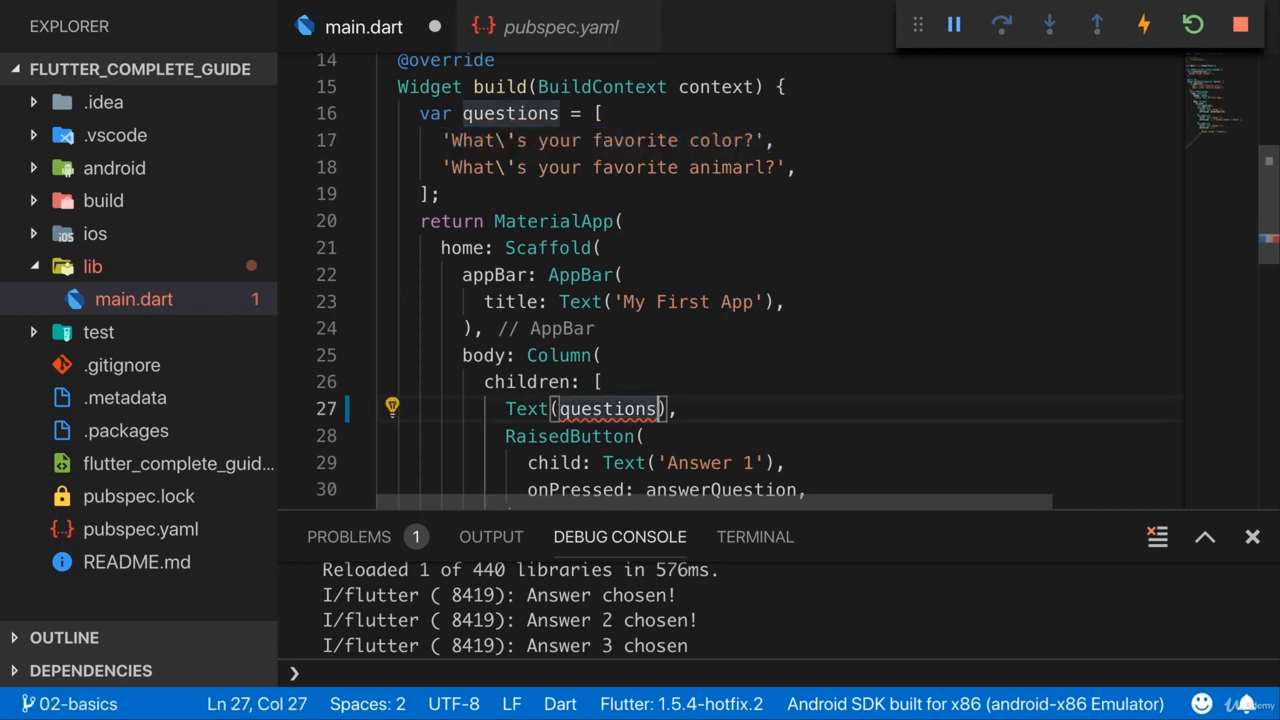
text(.)
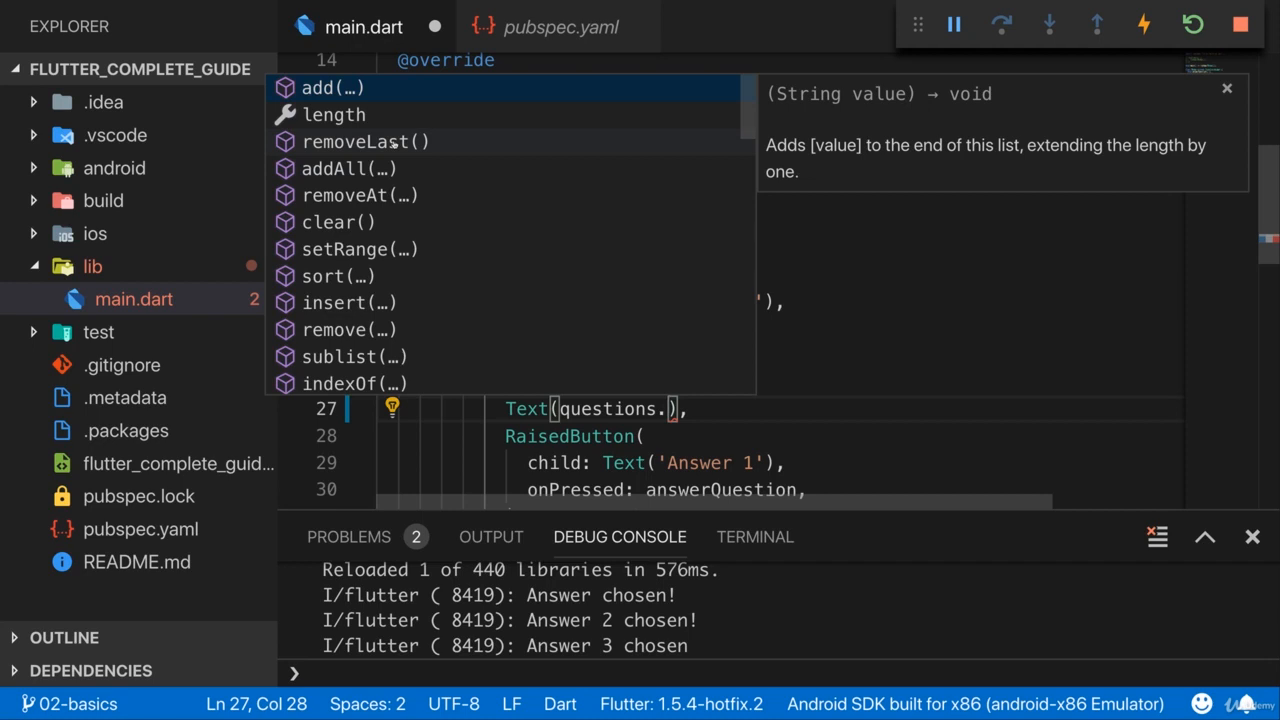
Scroll down through main.dart to view the code.
scroll(down, 3)
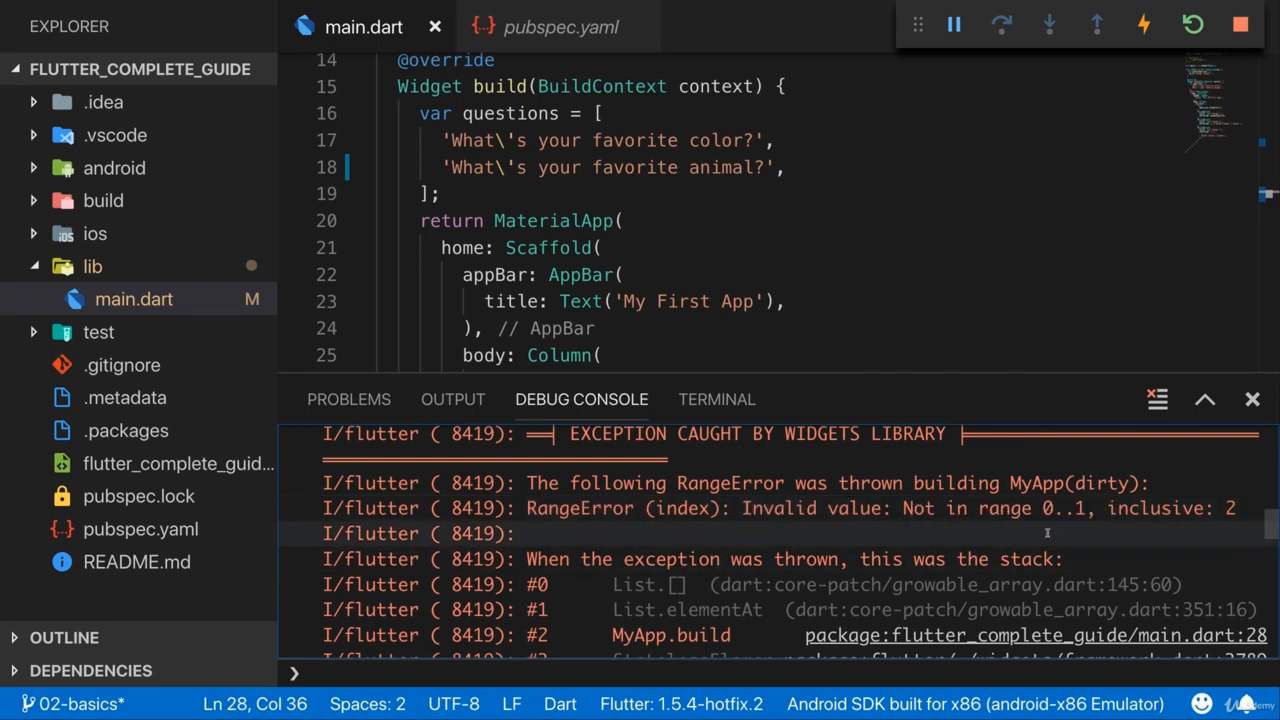
Change the index from 2 to 0, then delete the elementAt(0) call.
double_click(1062, 508)
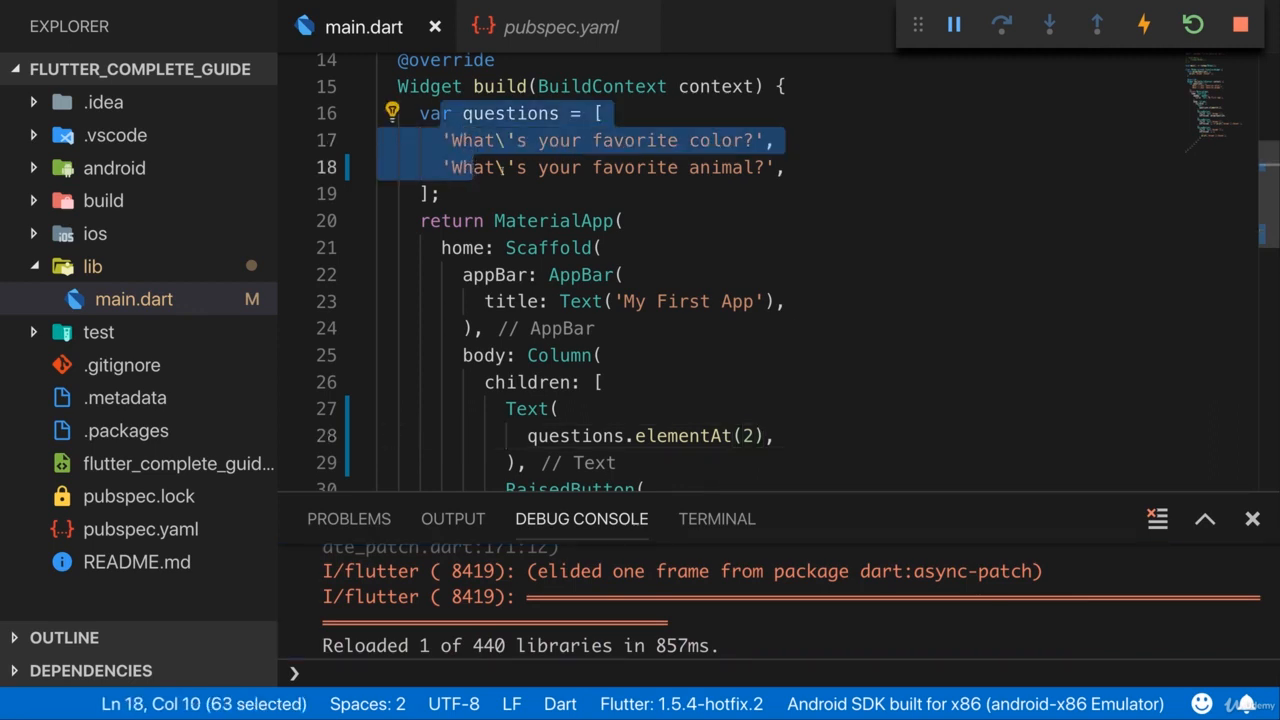
click(744, 435)
text(0)
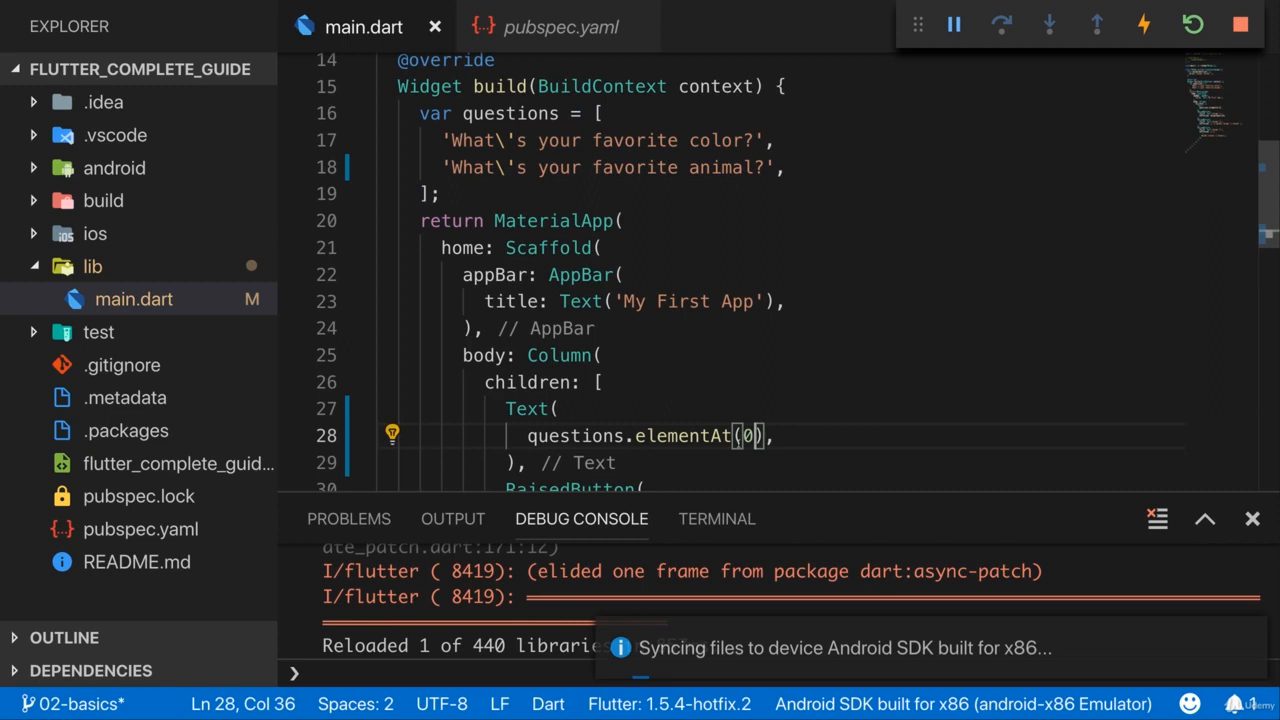
double_click(680, 435)
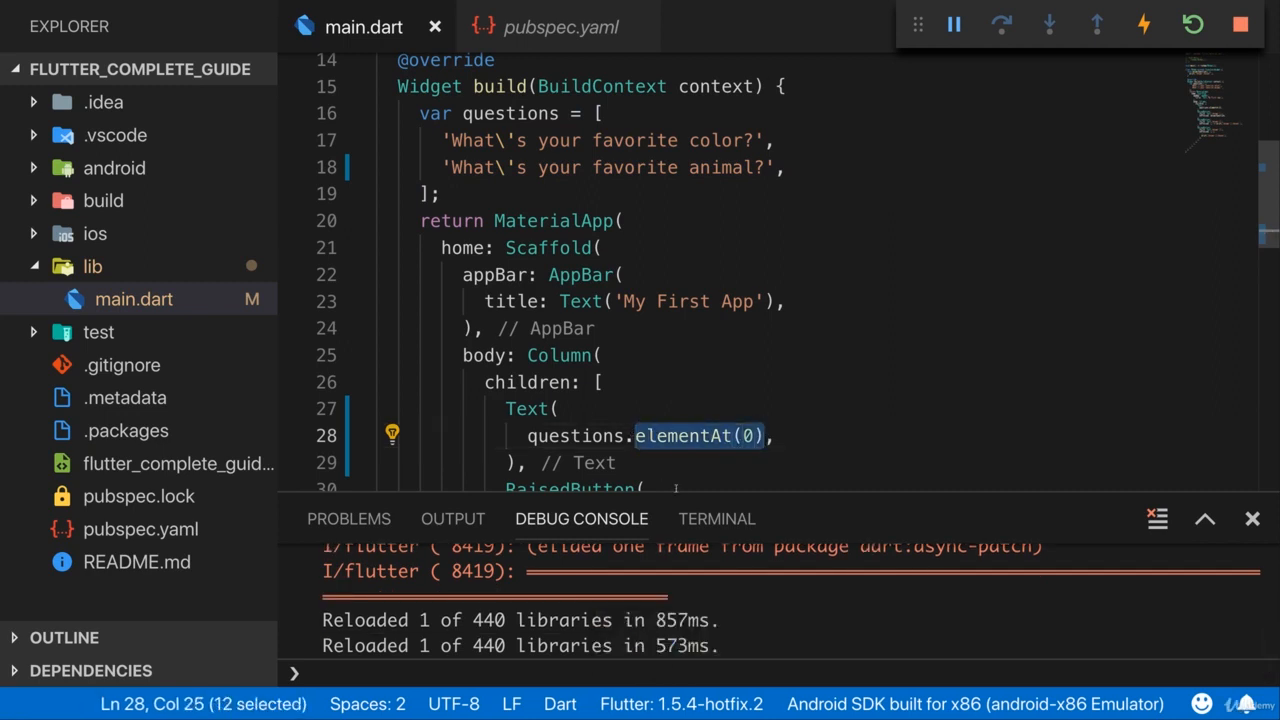
key(Delete)
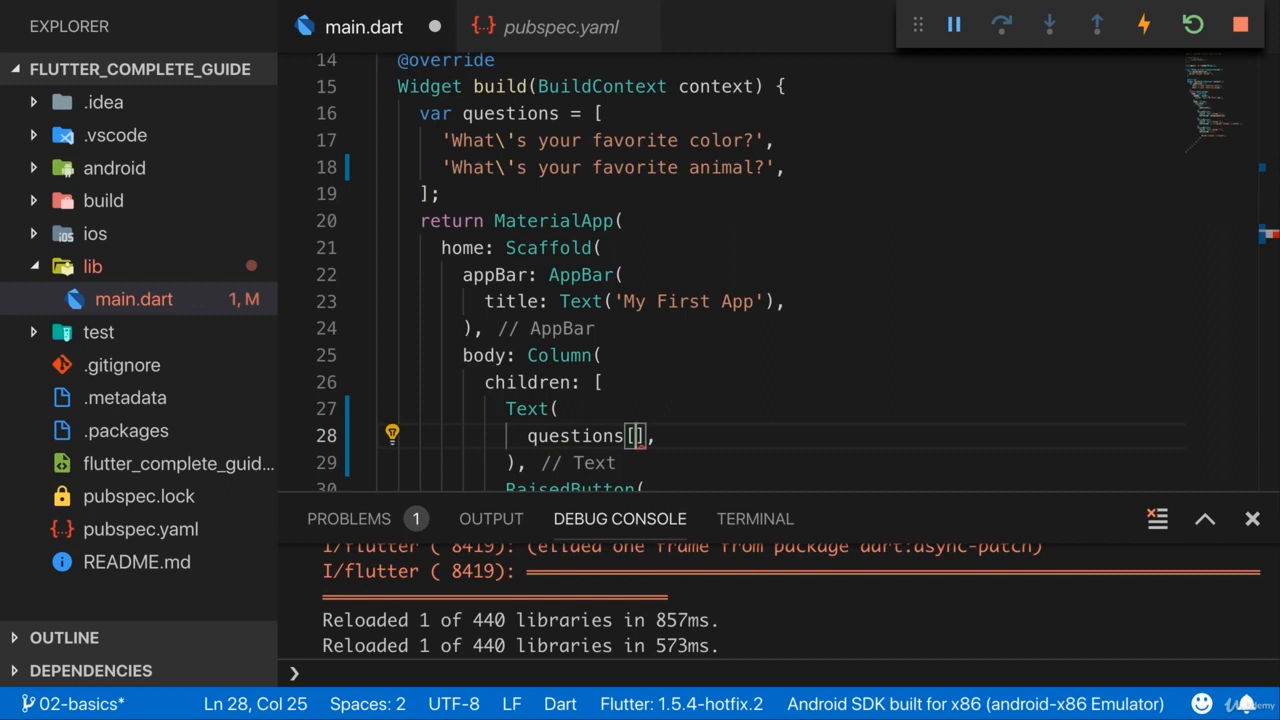
Type 0 inside the brackets so the Text uses questions[0].
text(0)
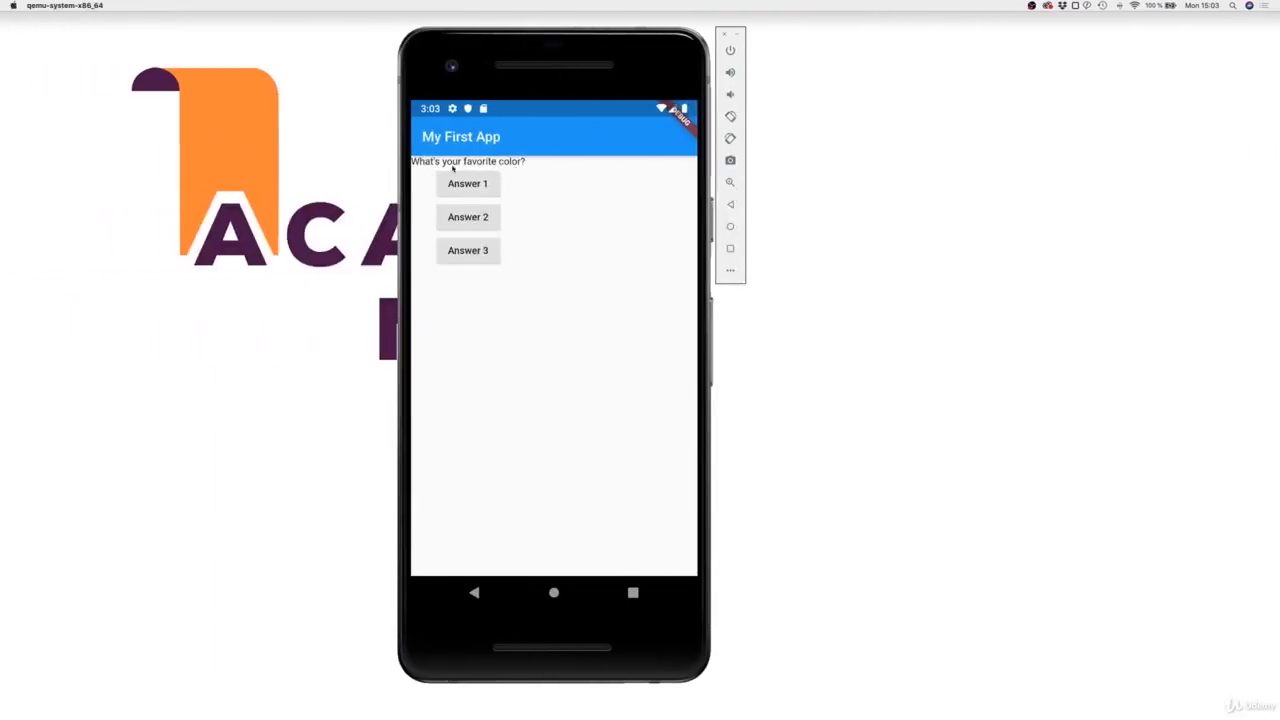
mouse_move(570, 310)
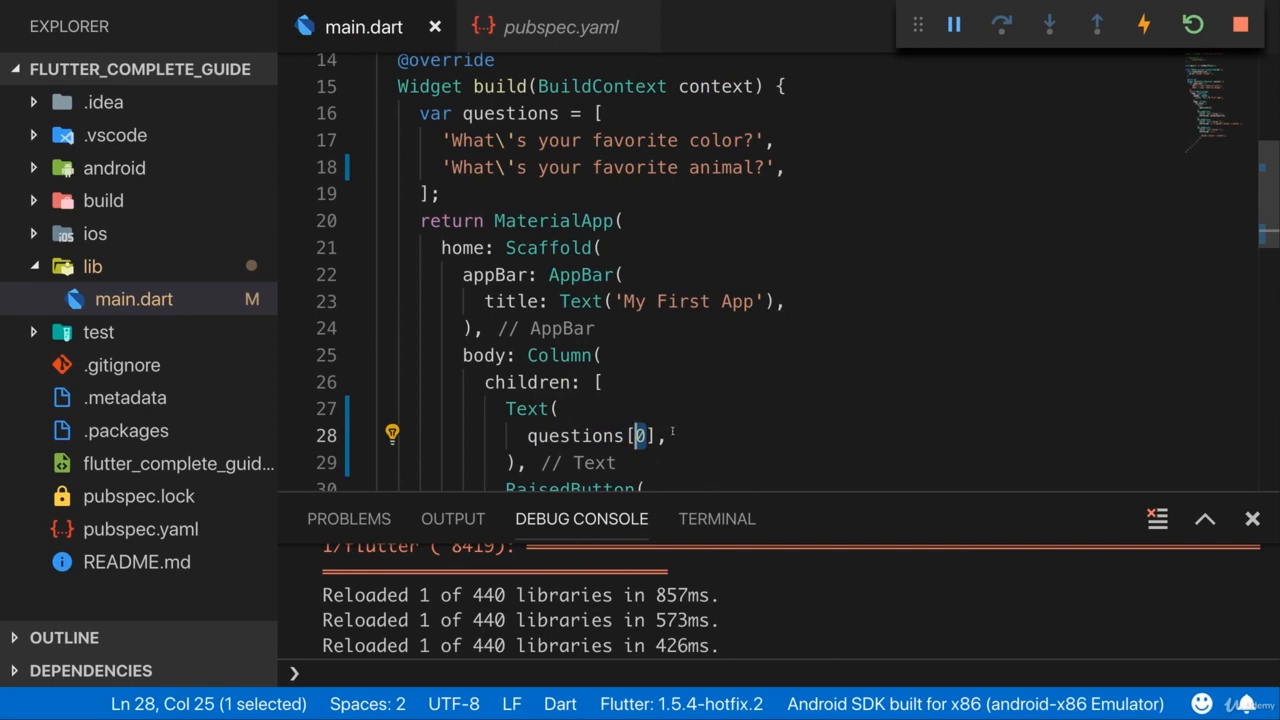
Add 'var questionIndex = 0;' as the first line of MyApp.
scroll(down, 3)
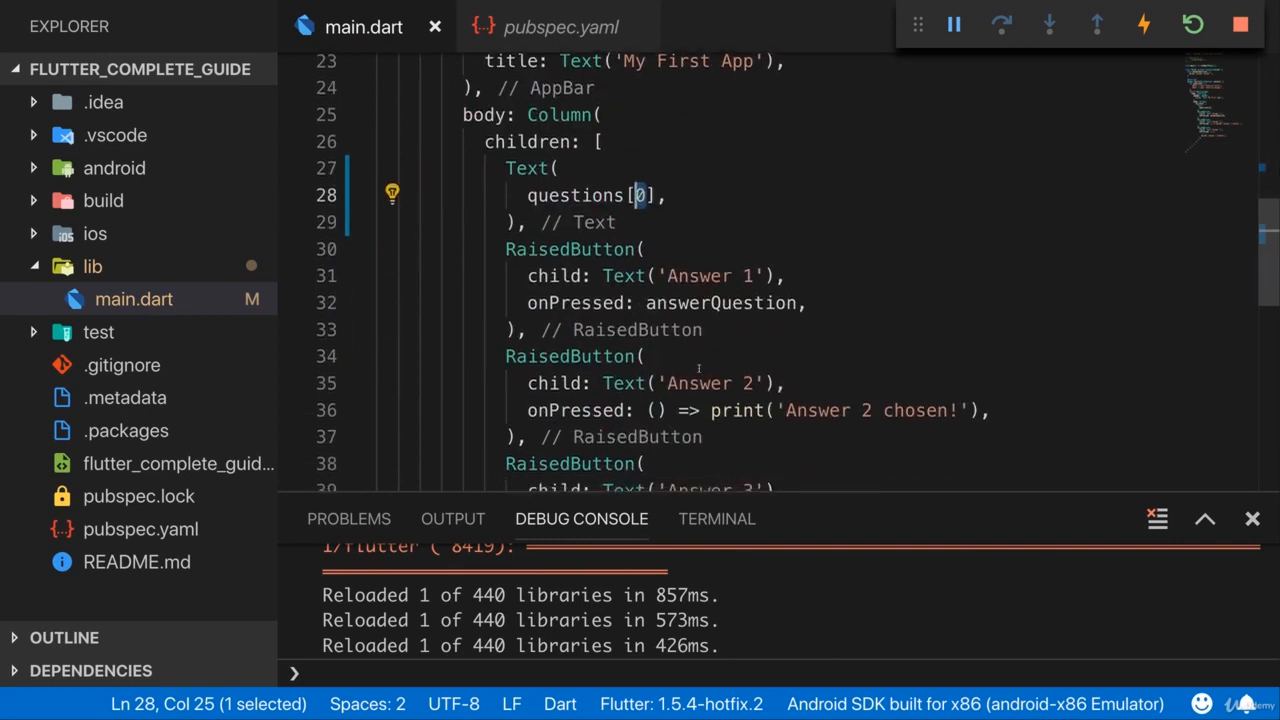
scroll(up, 3)
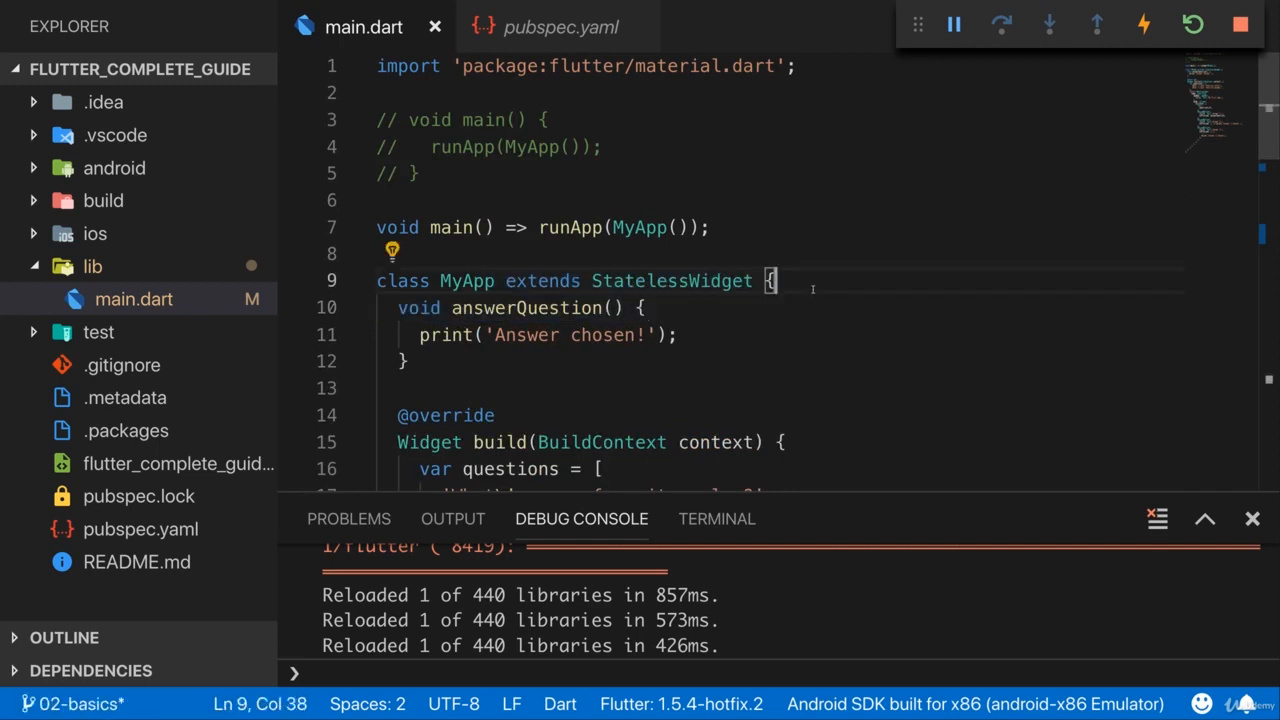
text(var)
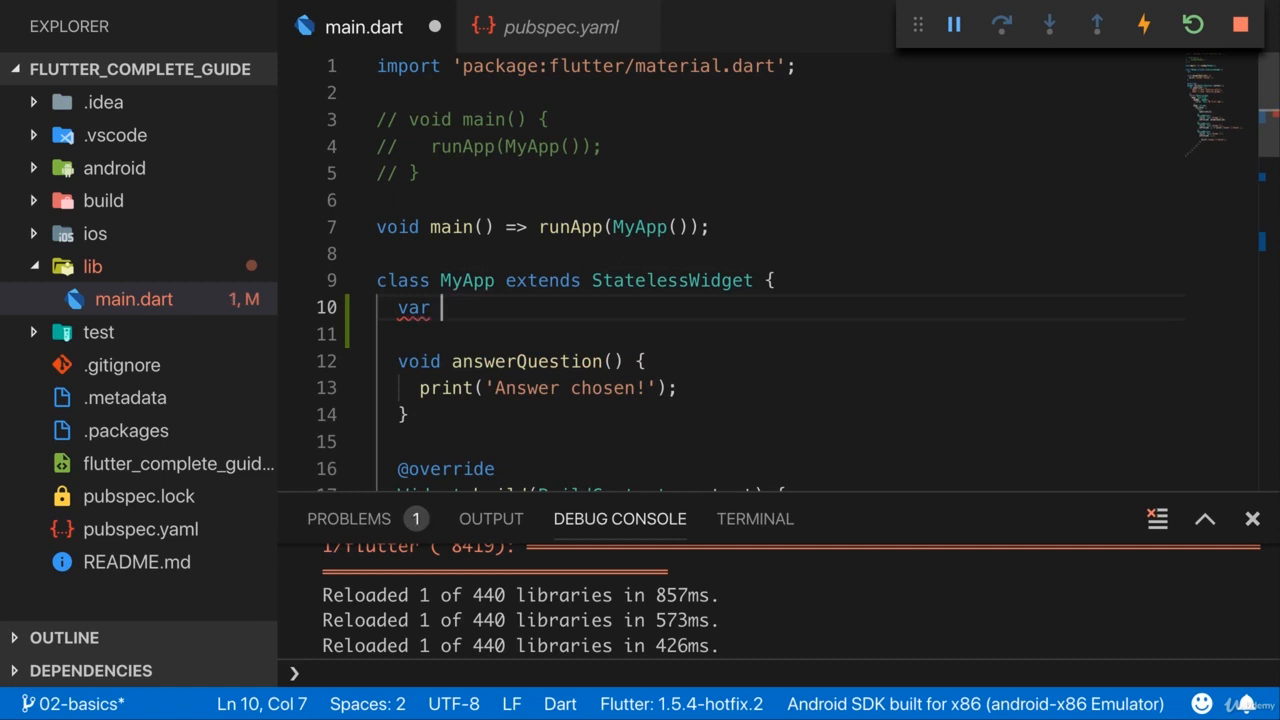
text(queest)
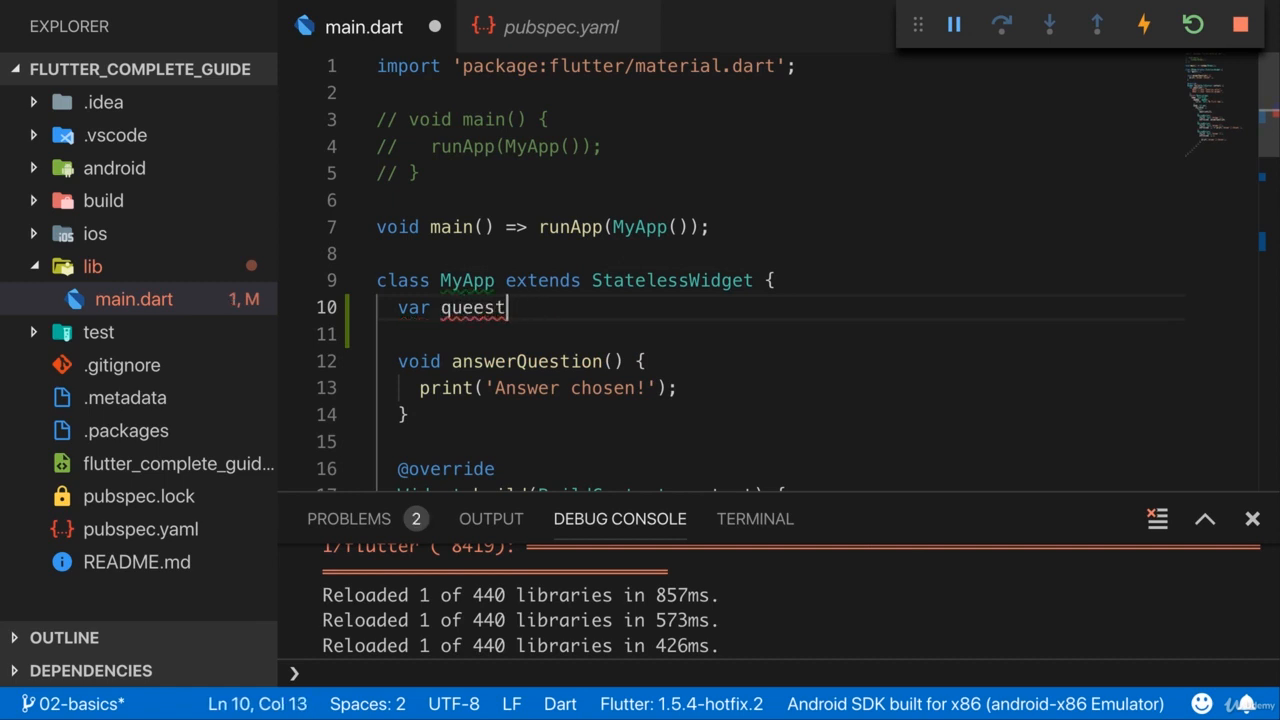
text(questionIndex)
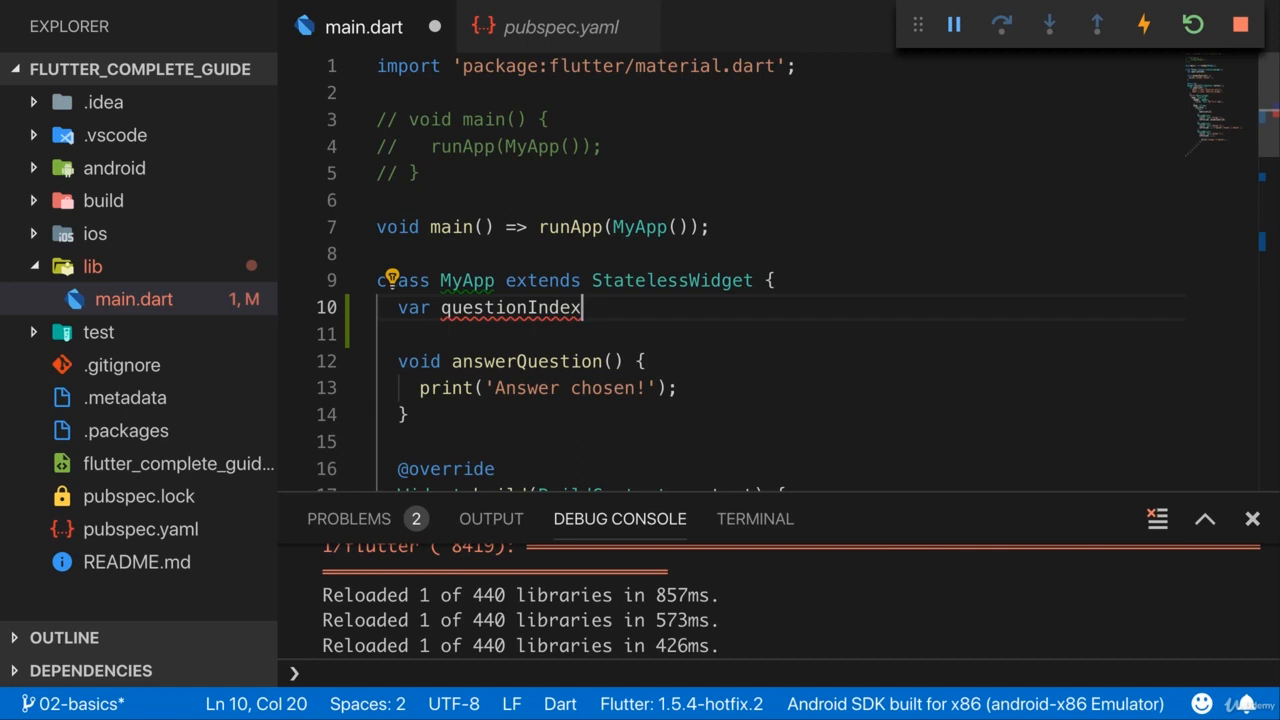
text(= 0;)
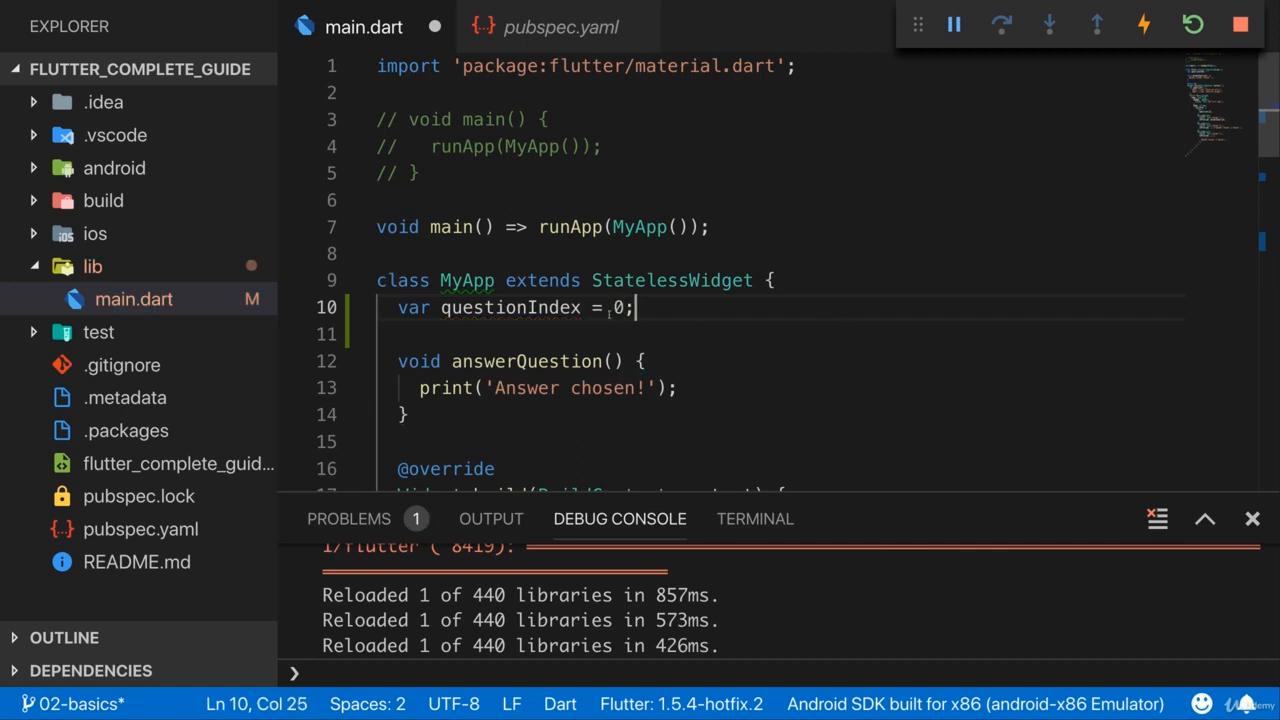
text(int)
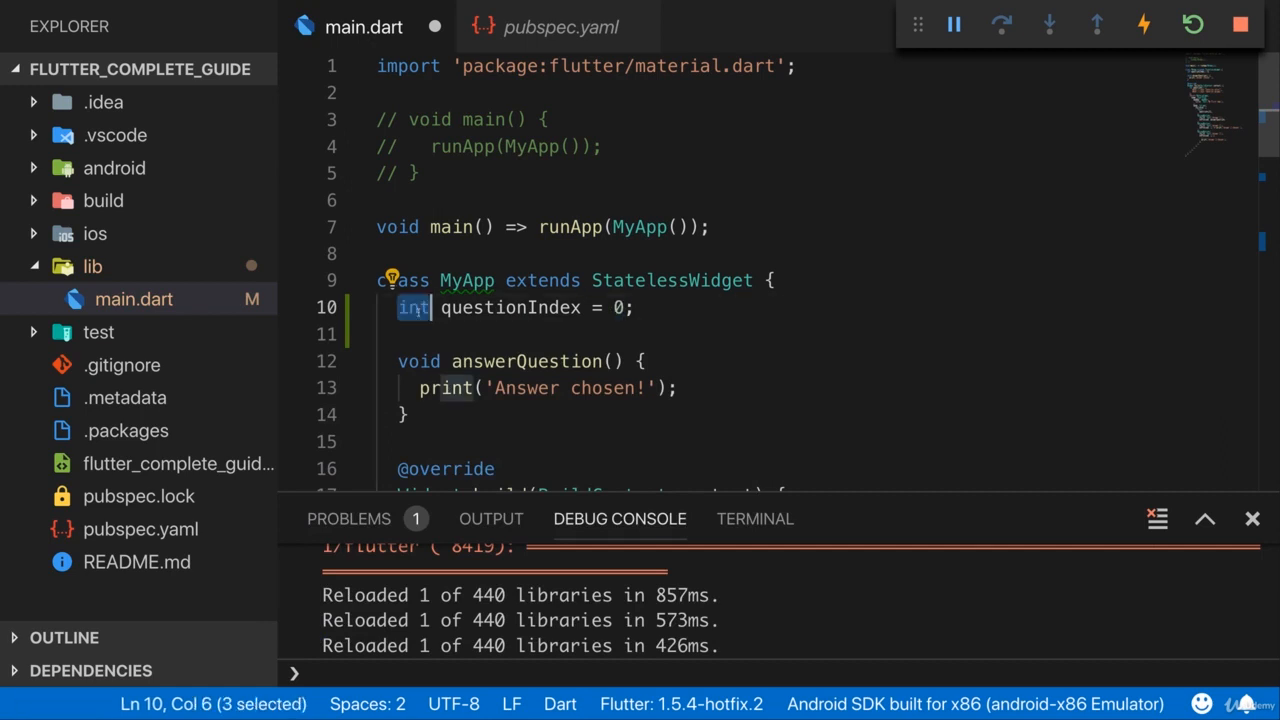
text(var)
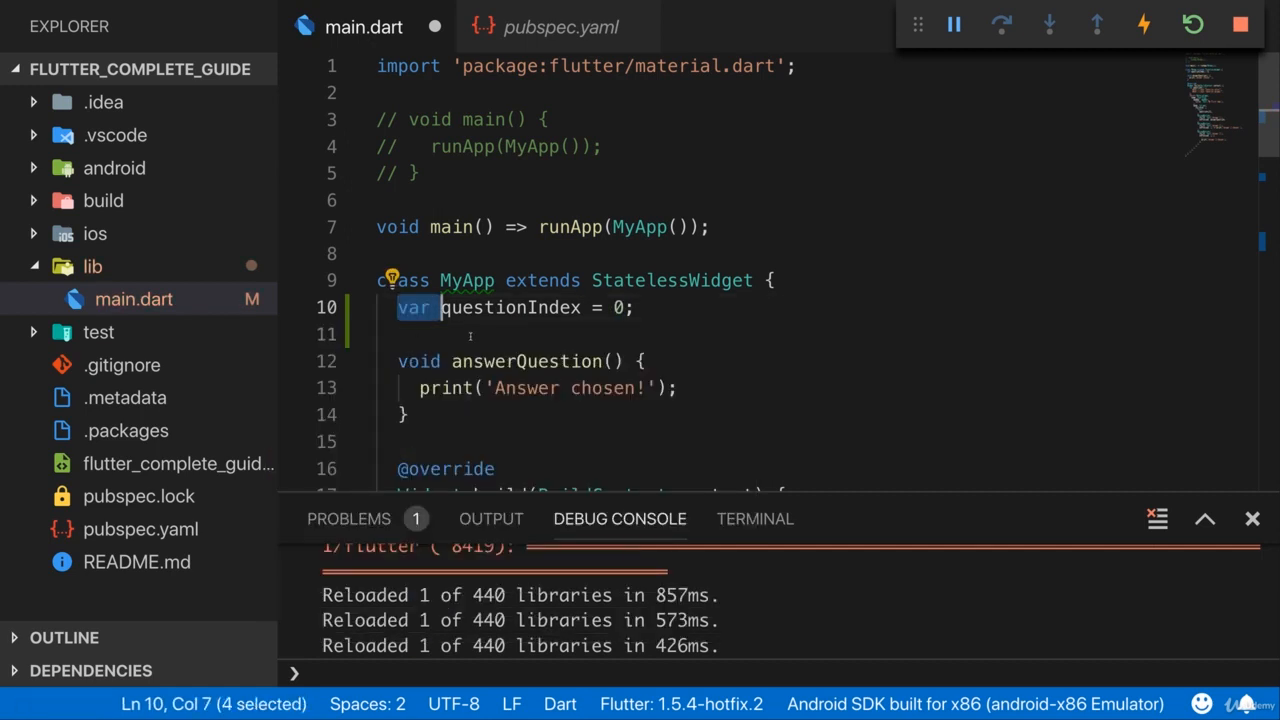
click(637, 307)
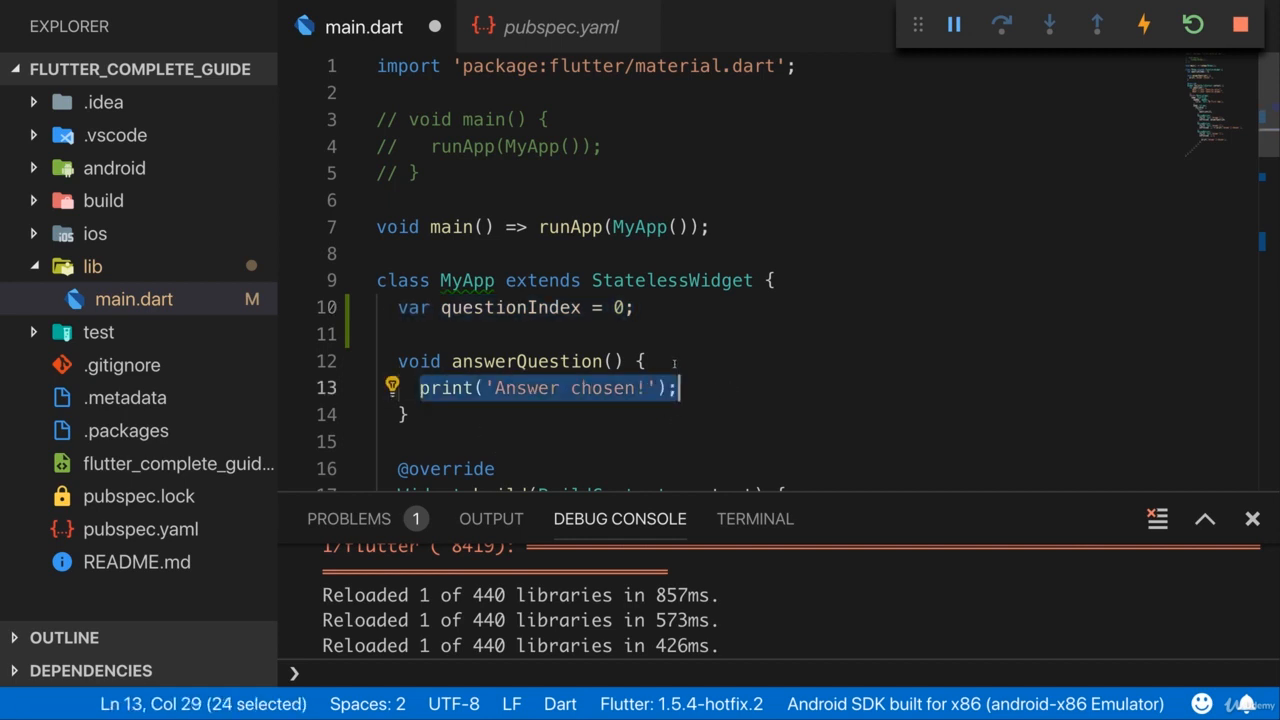
Replace the print statement with 'questionIndex = questionIndex + 1;'.
text(questio)
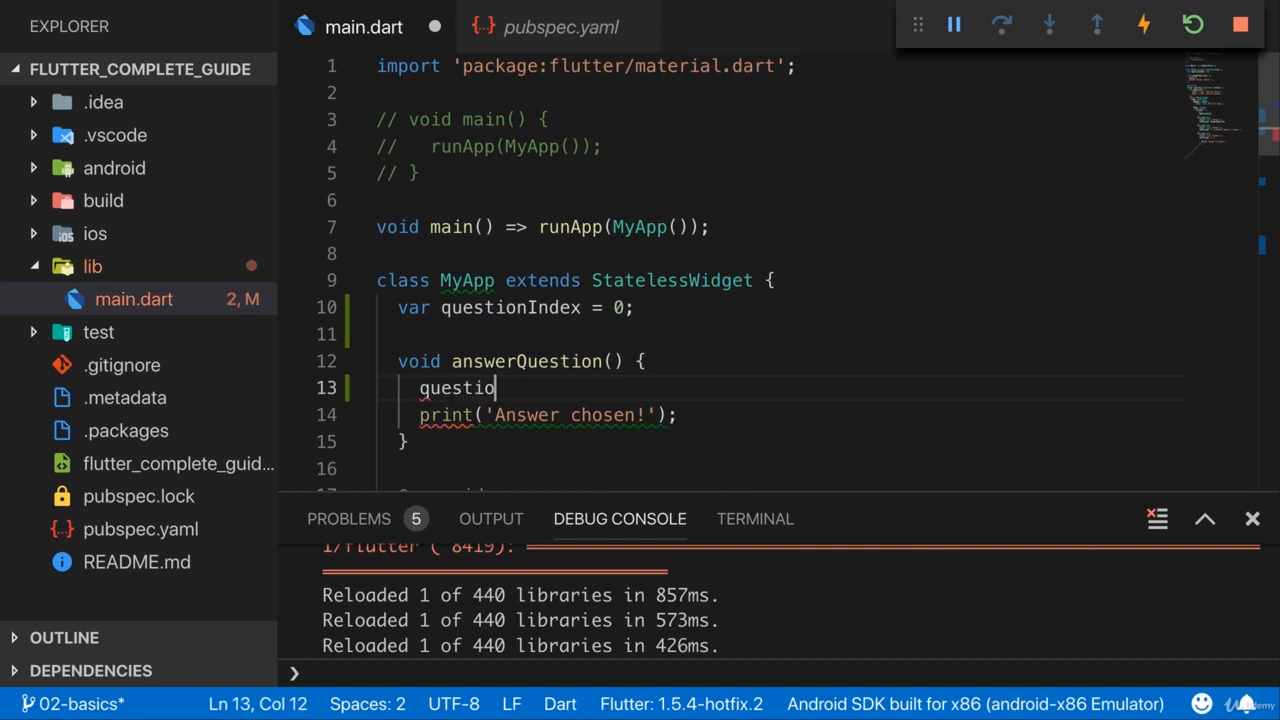
text(nIndex =)
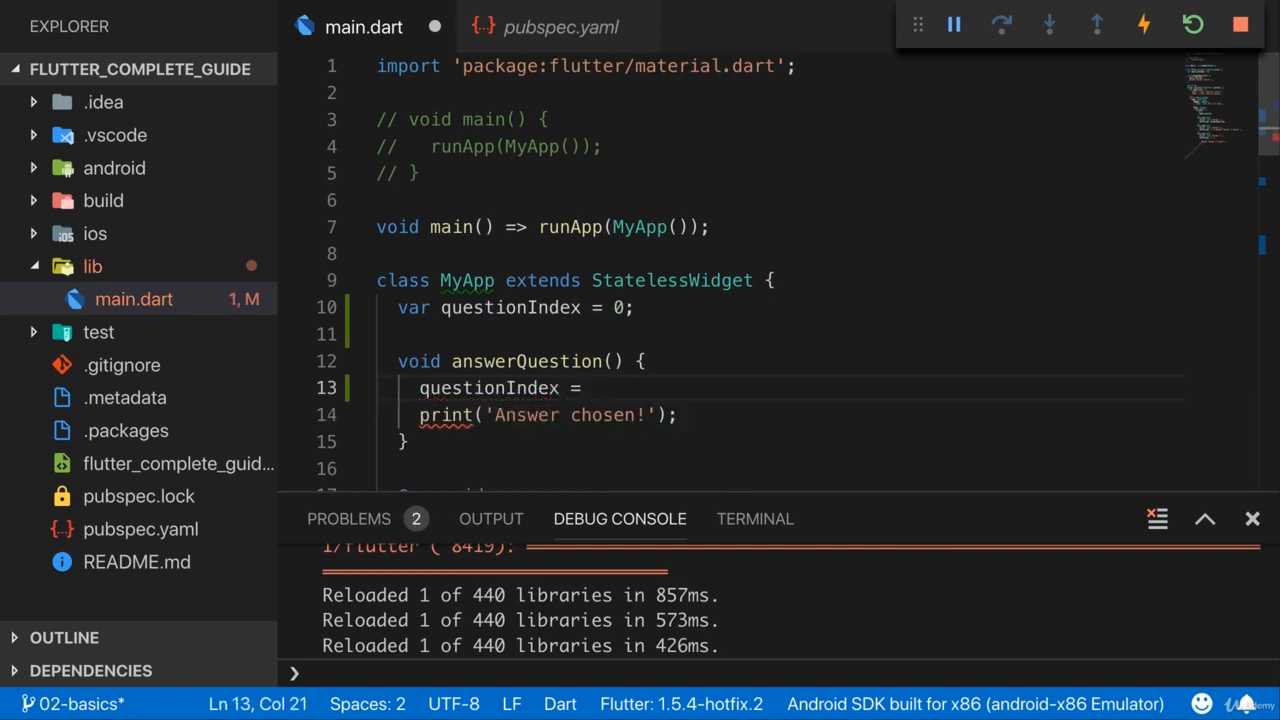
text(q)
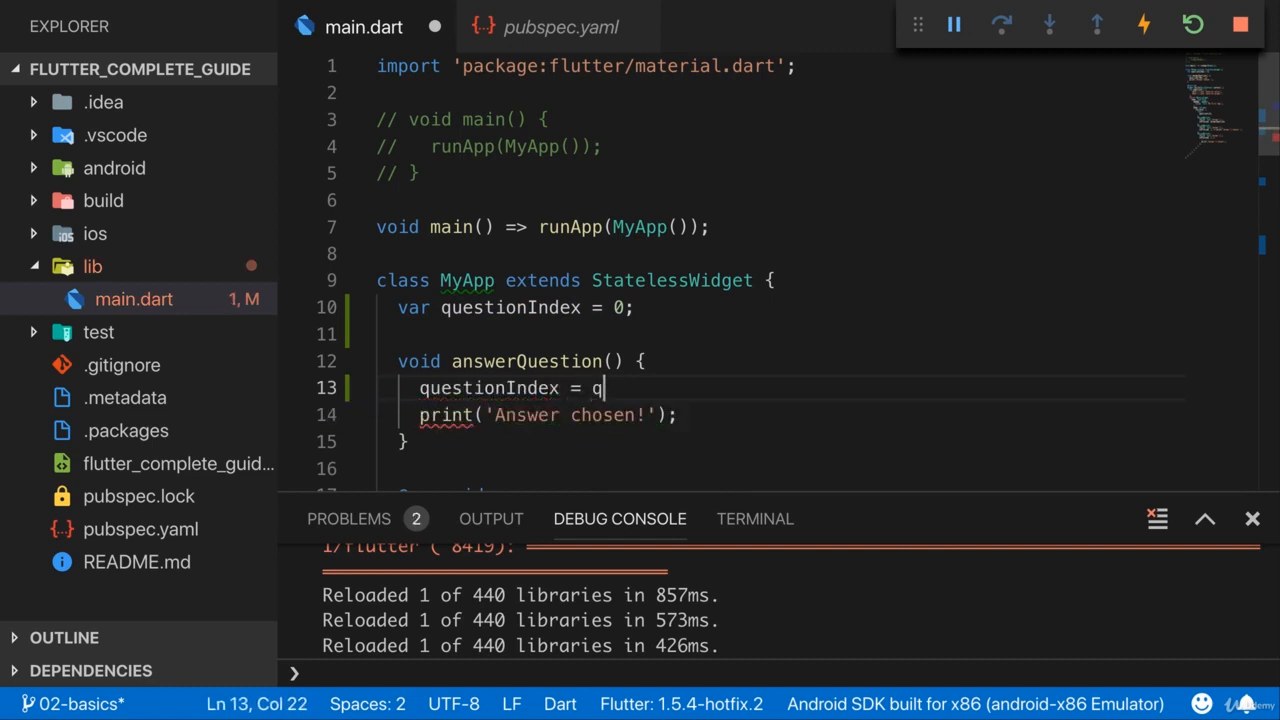
text(uesi)
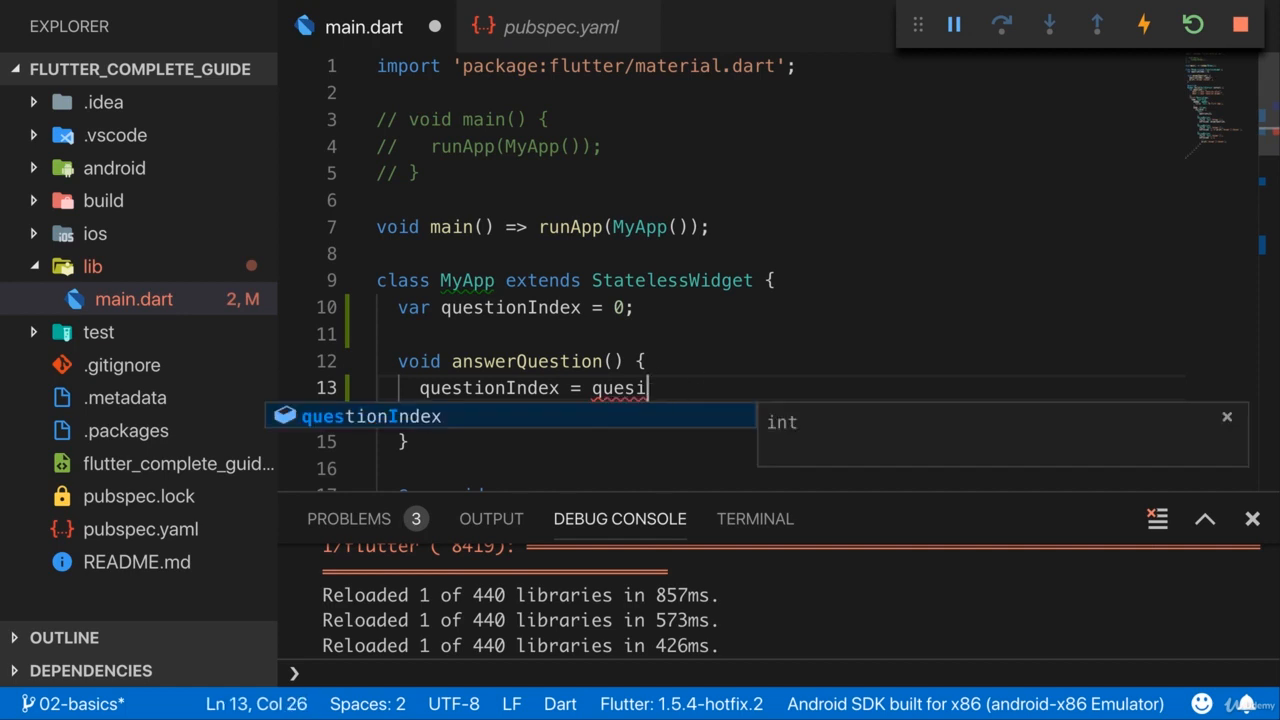
text(questionIndex + 1;)
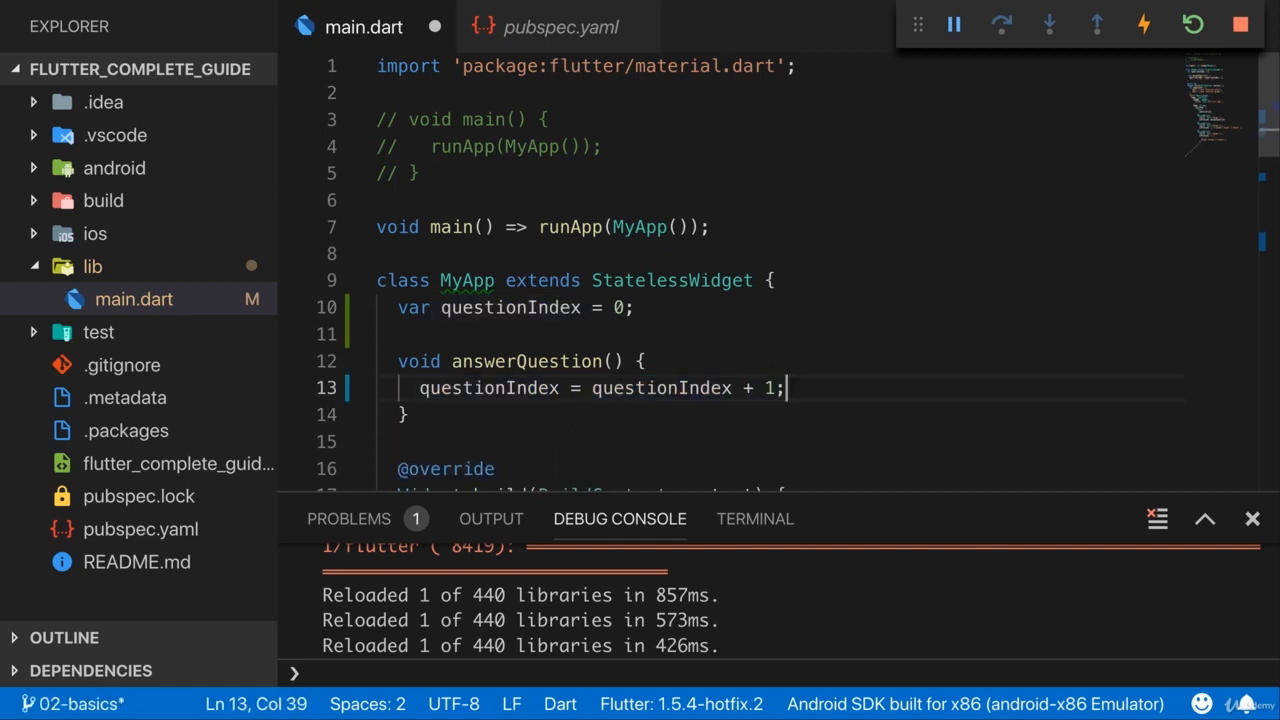
drag(419, 388, 785, 388)
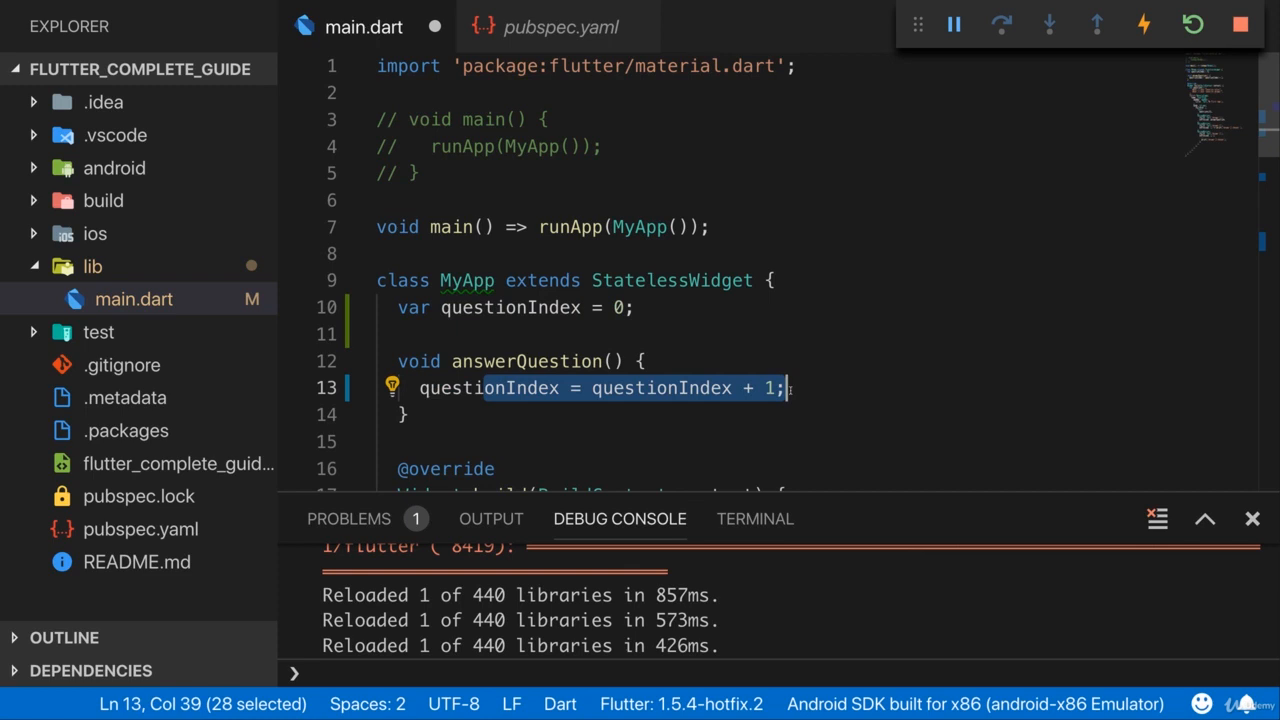
Change questions[0] in the body Text to questions[questionIndex].
scroll(down, 3)
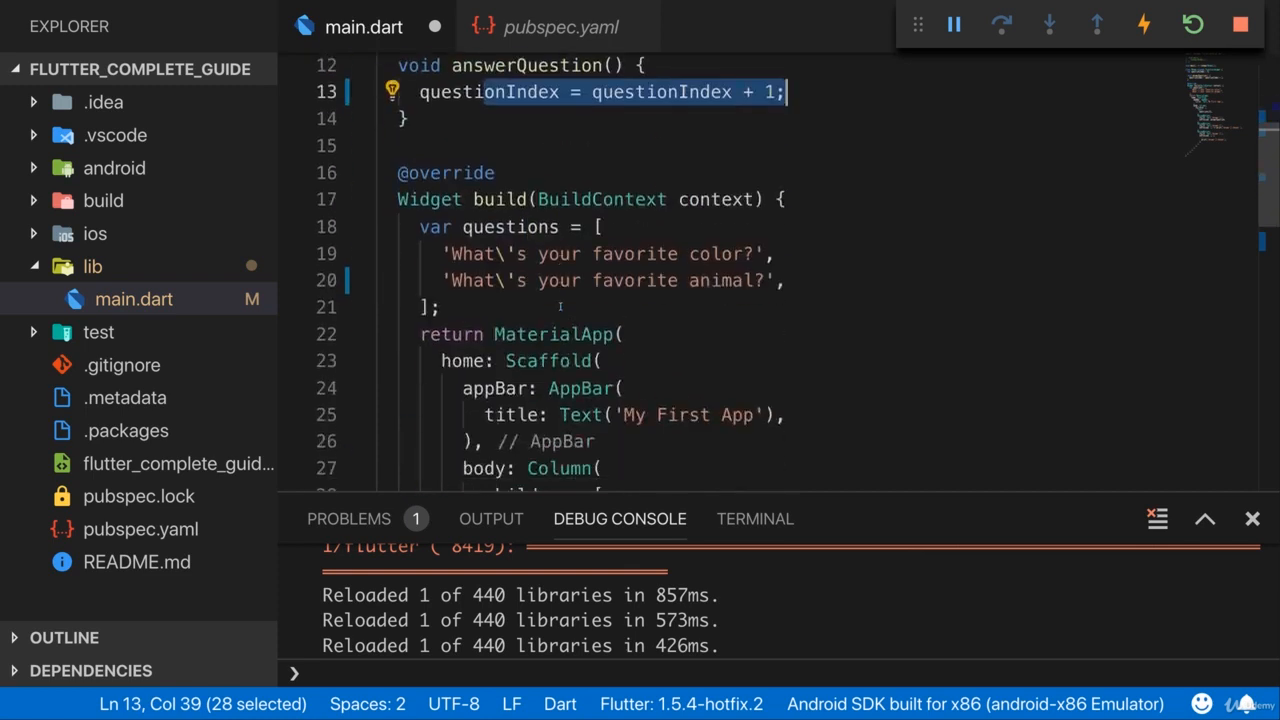
scroll(down, 3)
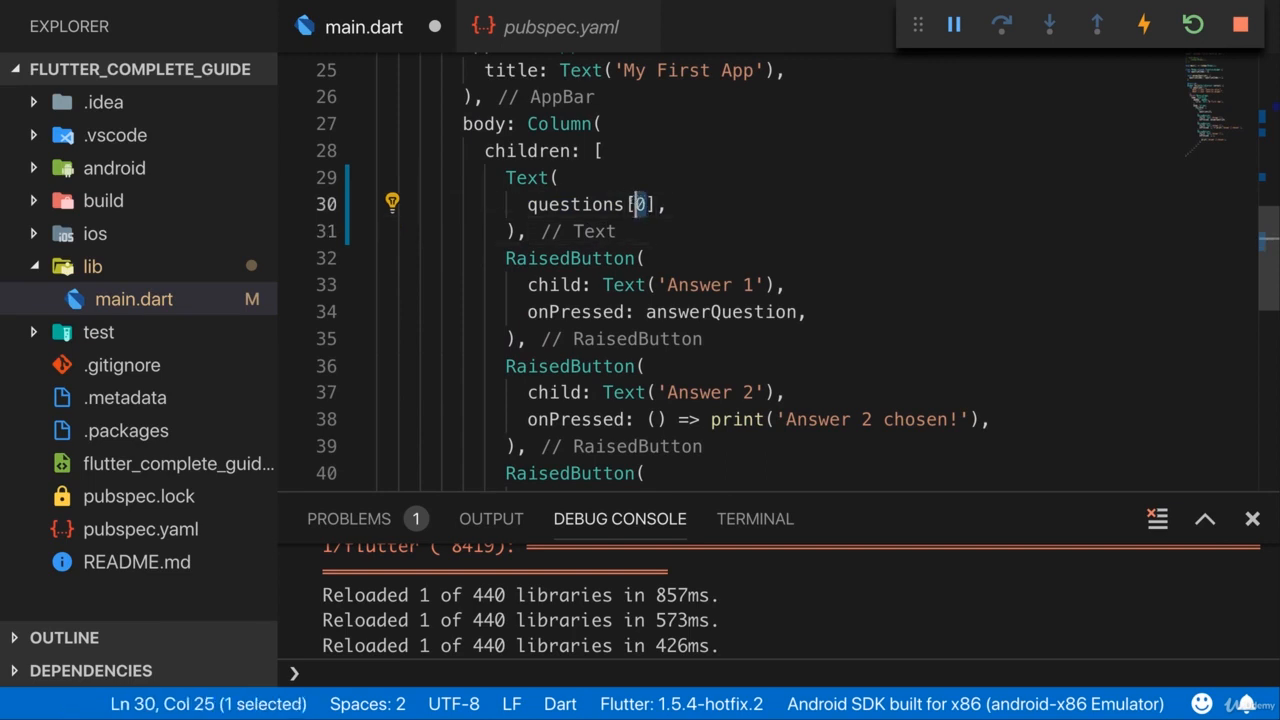
text(questionIndex)
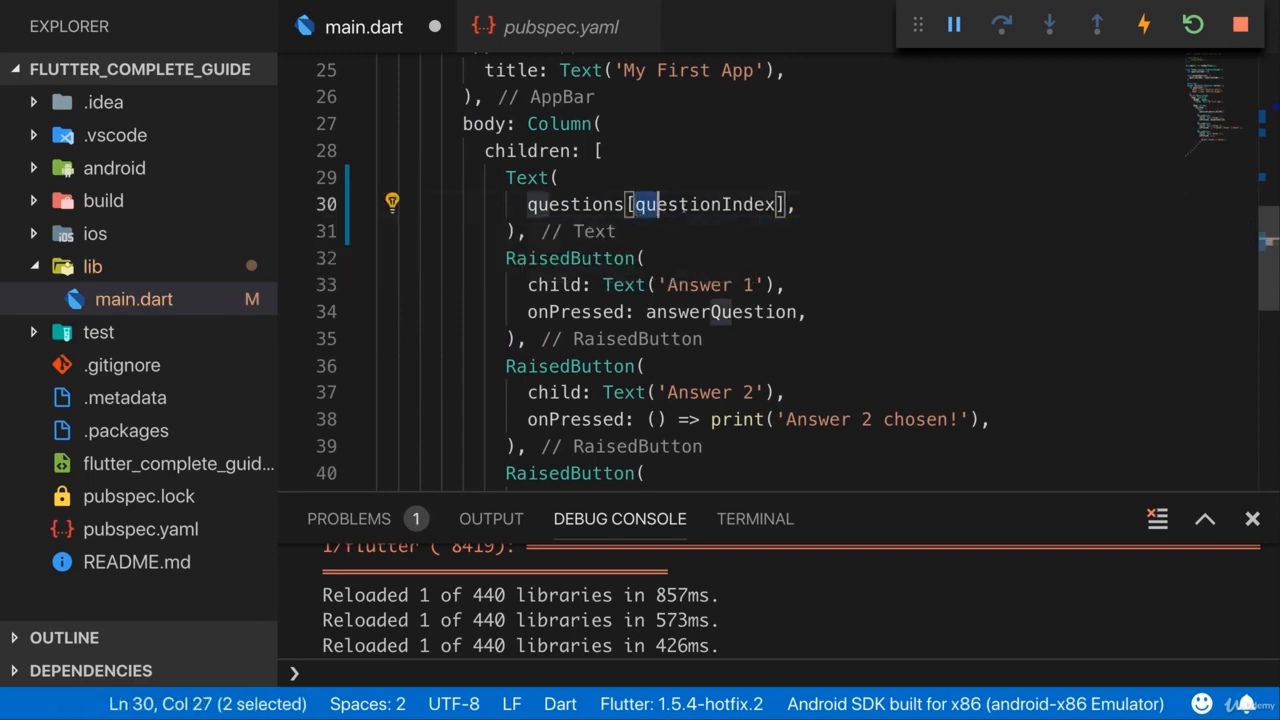
double_click(705, 204)
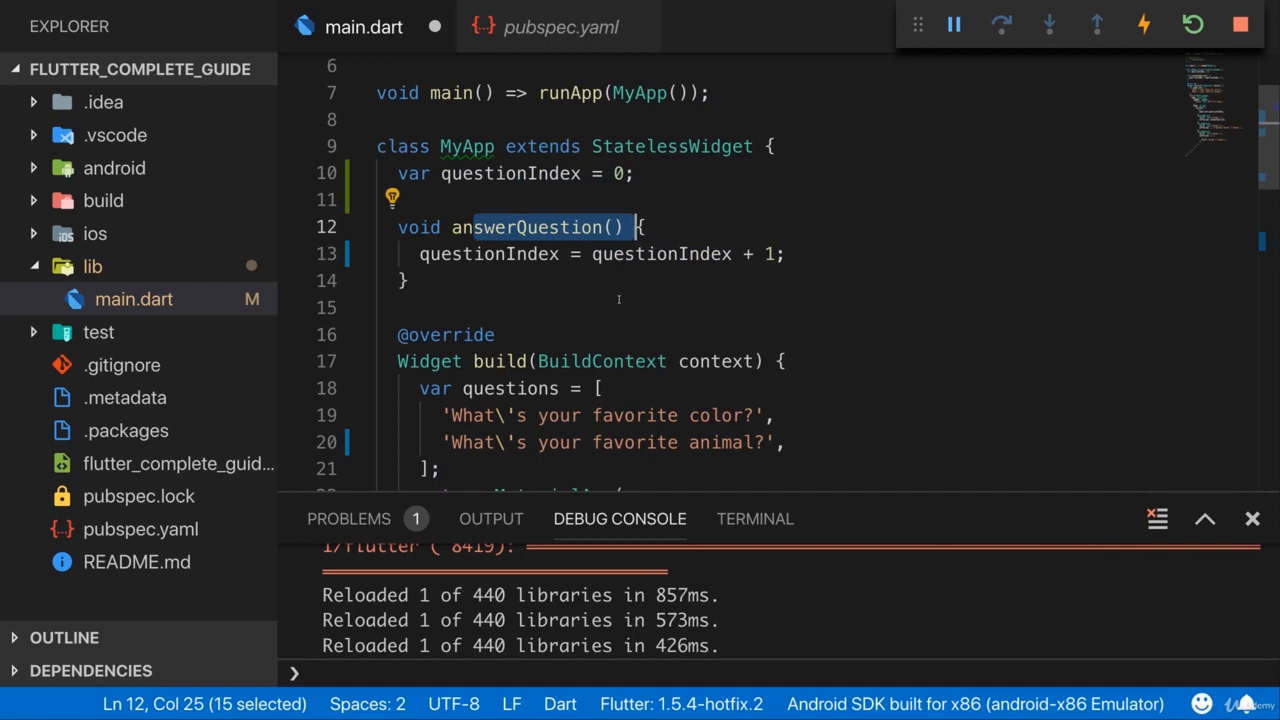
scroll(down, 3)
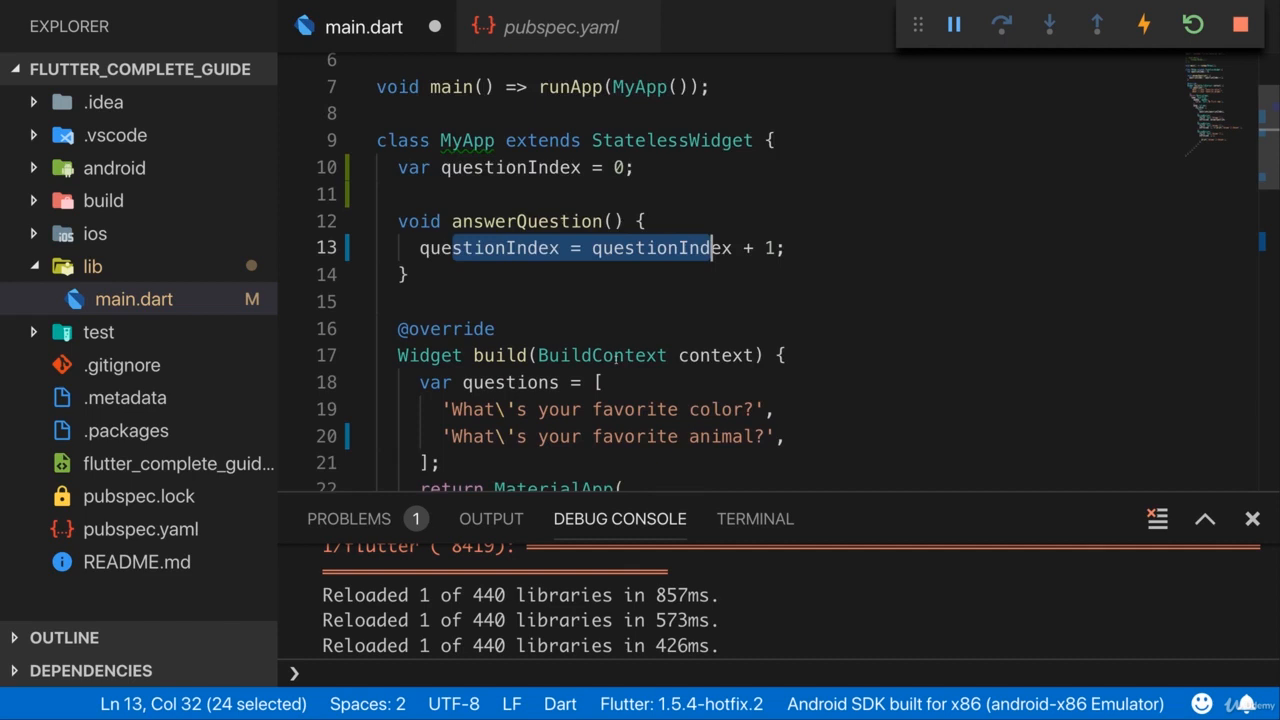
scroll(down, 3)
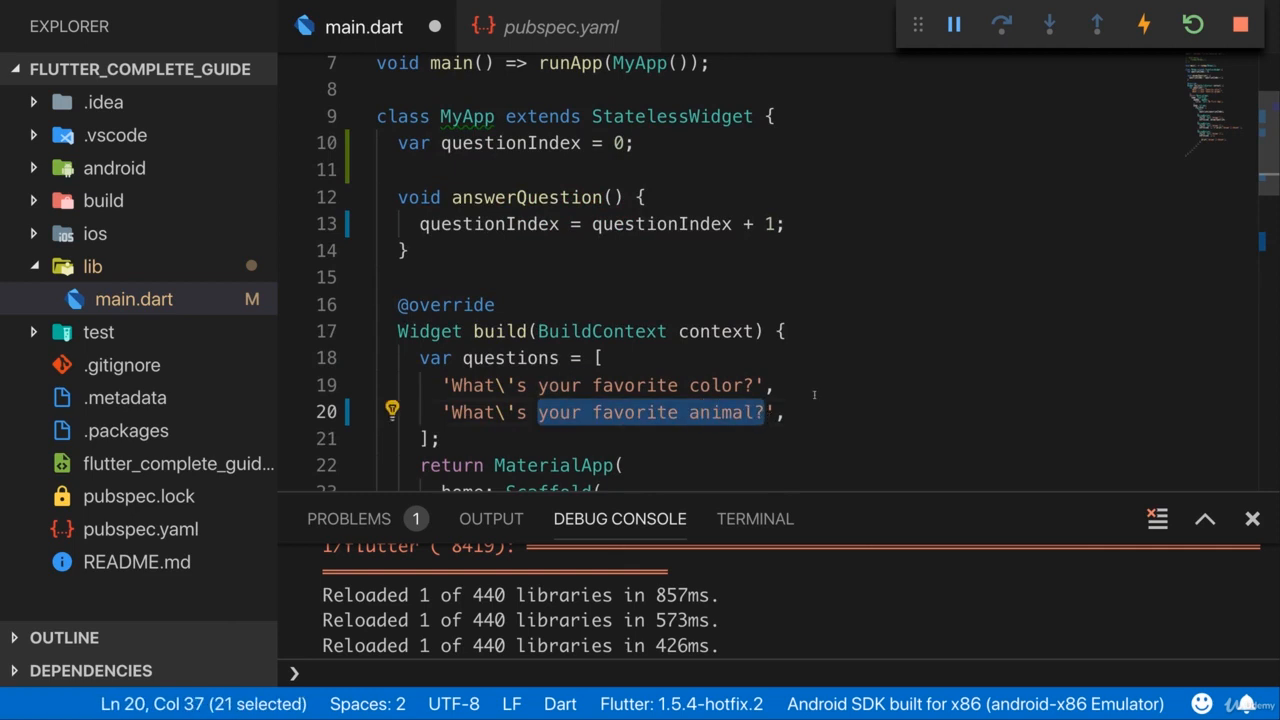
Add print(questionIndex); below the increment line in answerQuestion.
text(print(questionIndex)
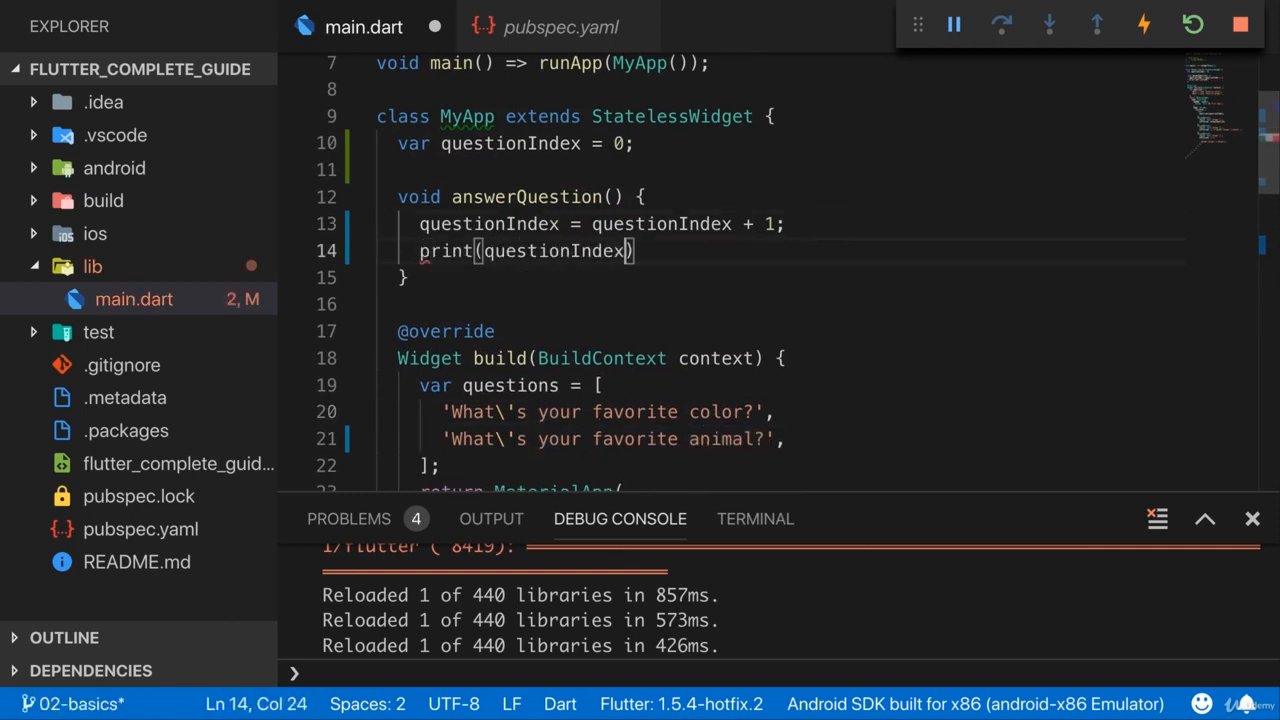
text(;)
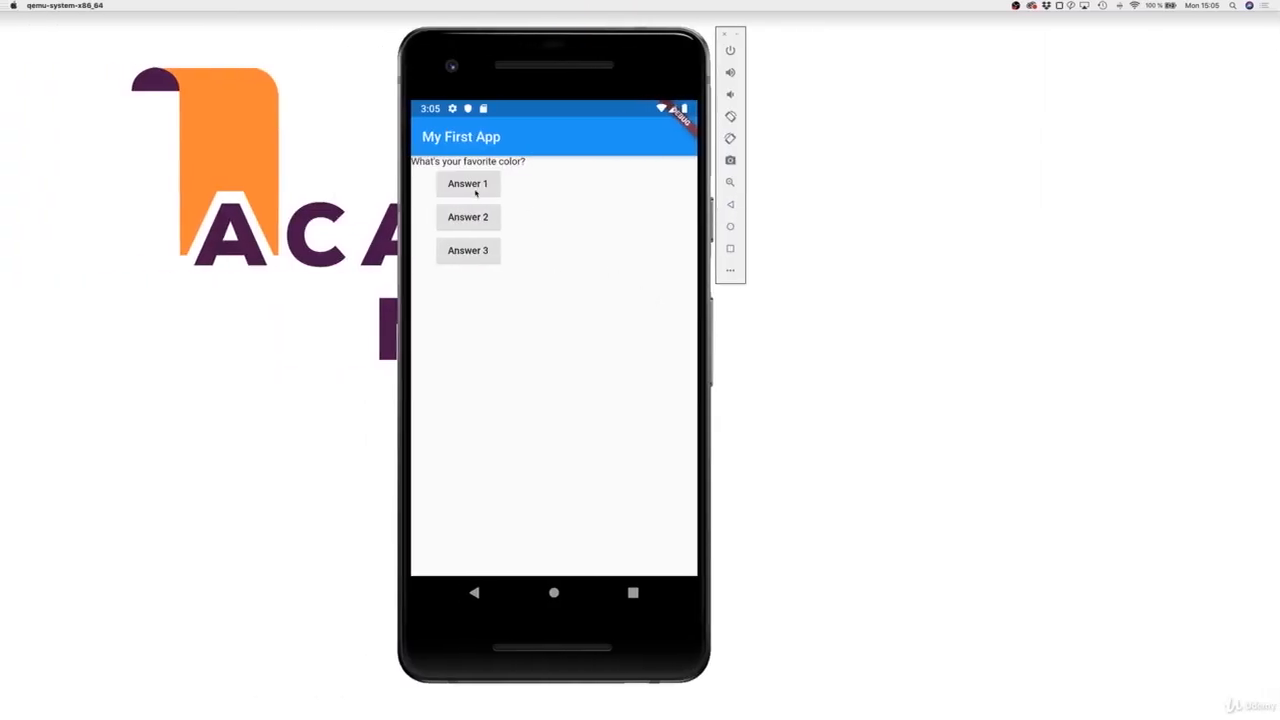
mouse_move(538, 232)
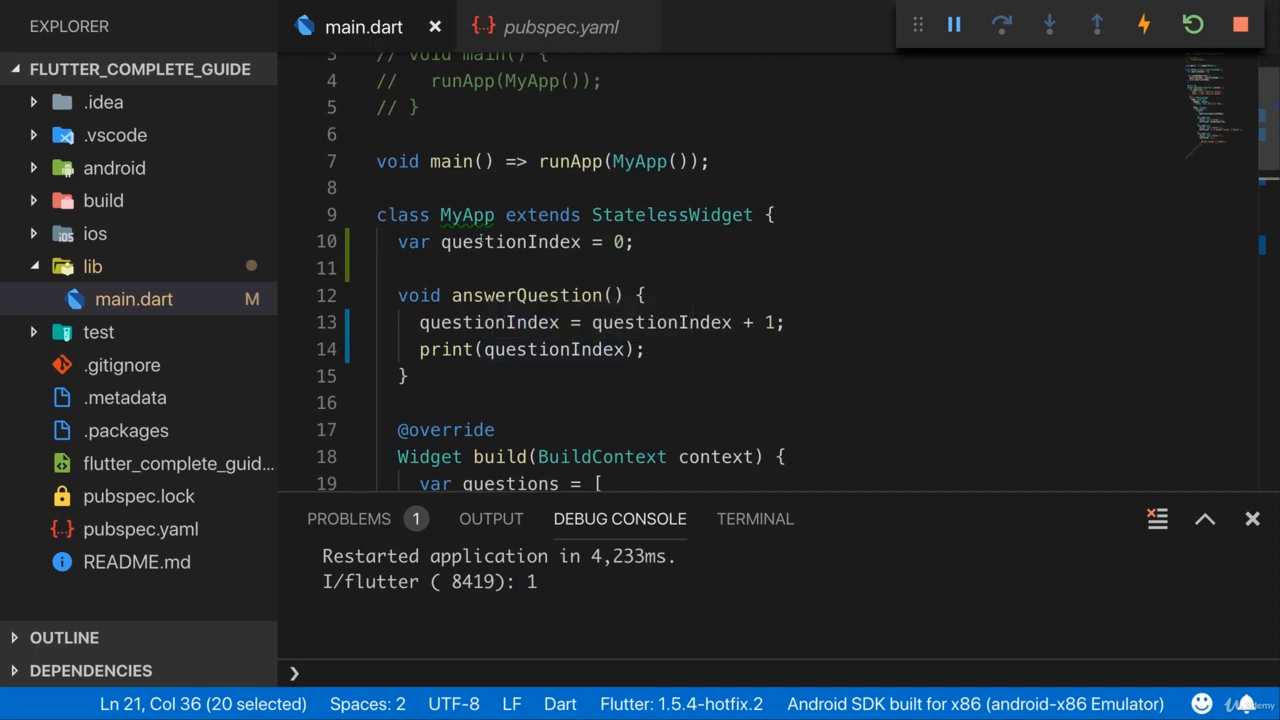
mouse_move(467, 214)
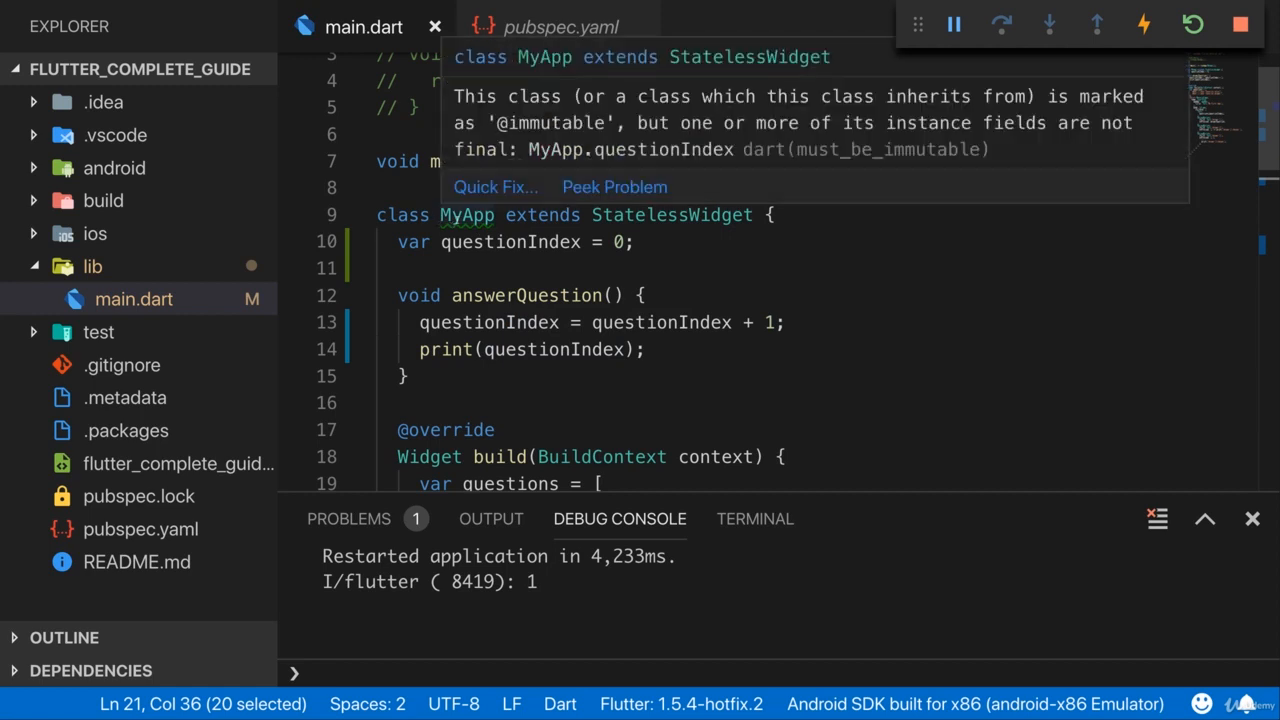